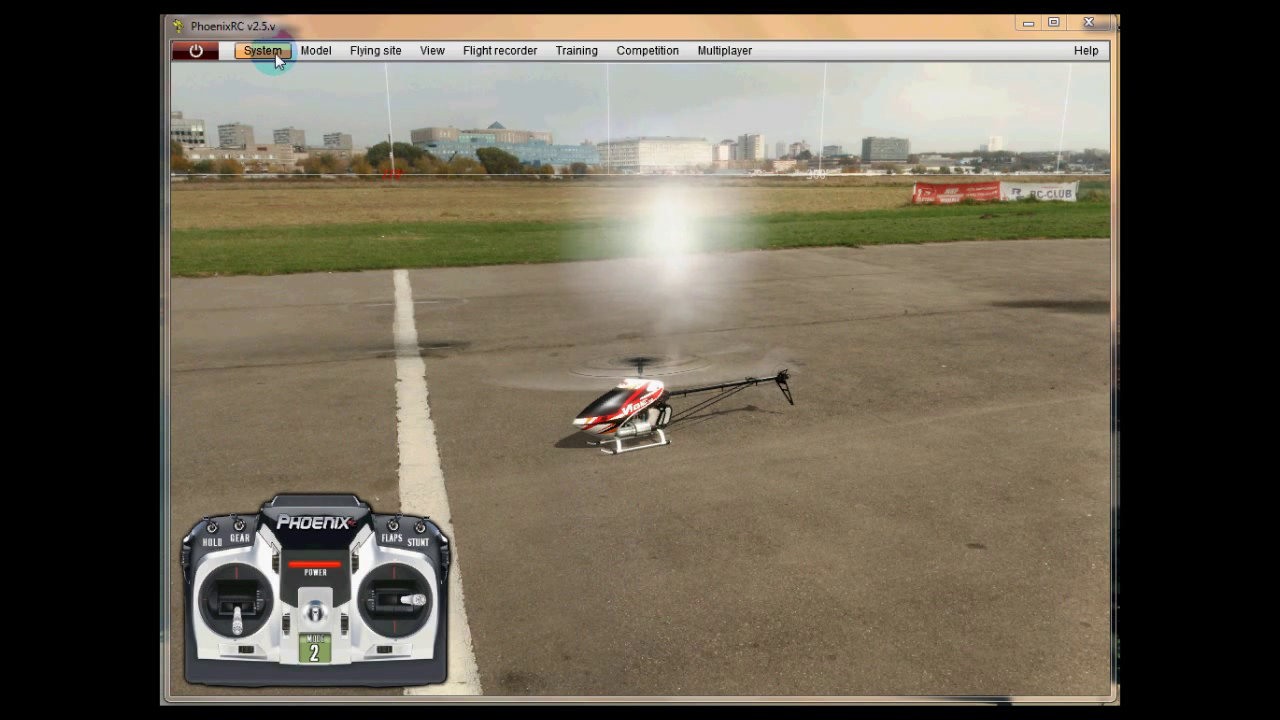
Open the control profiles list and select the Spektrum DX7 profile.
click(260, 50)
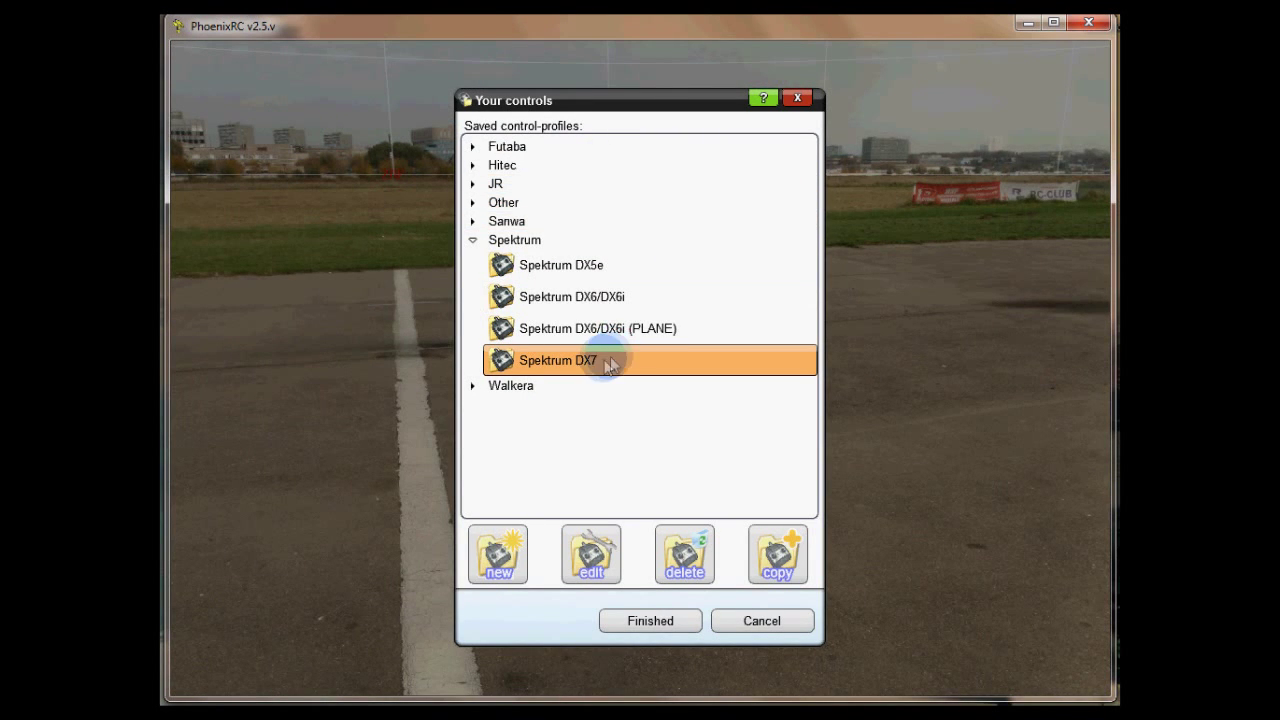
click(560, 264)
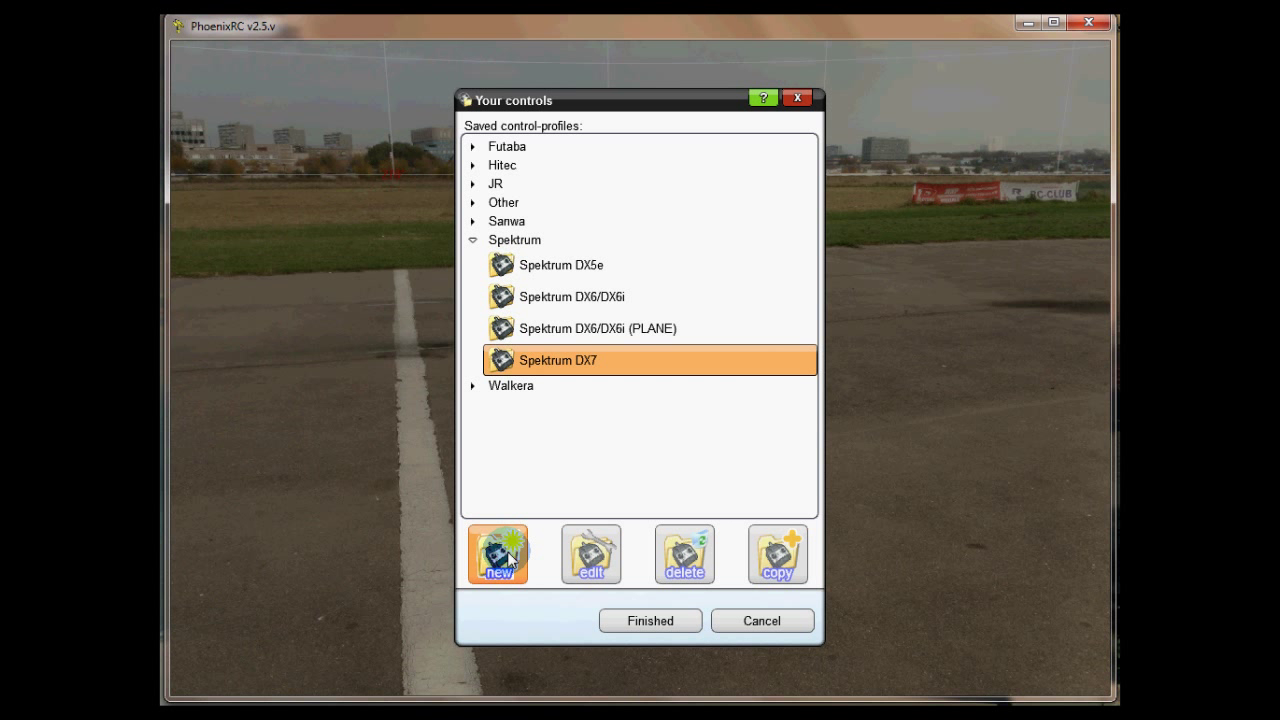
Create a new profile named 'Simstick' using the advanced setup route.
click(496, 554)
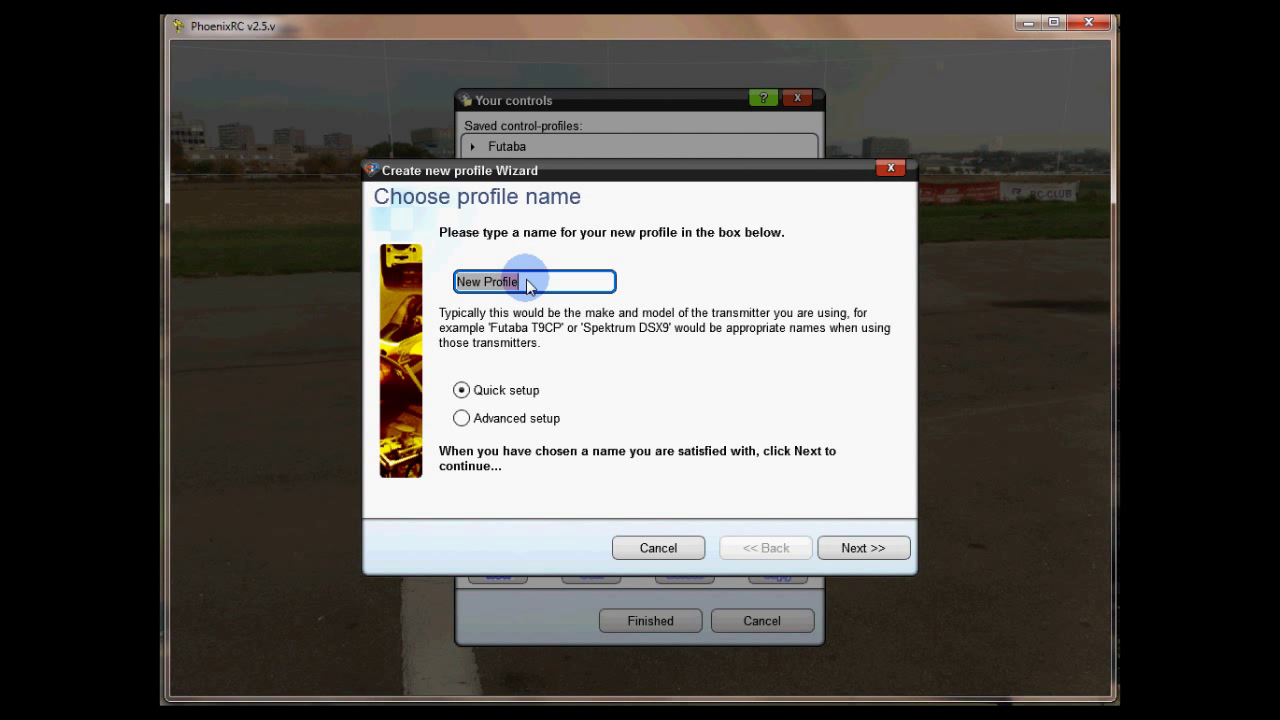
text(Sim)
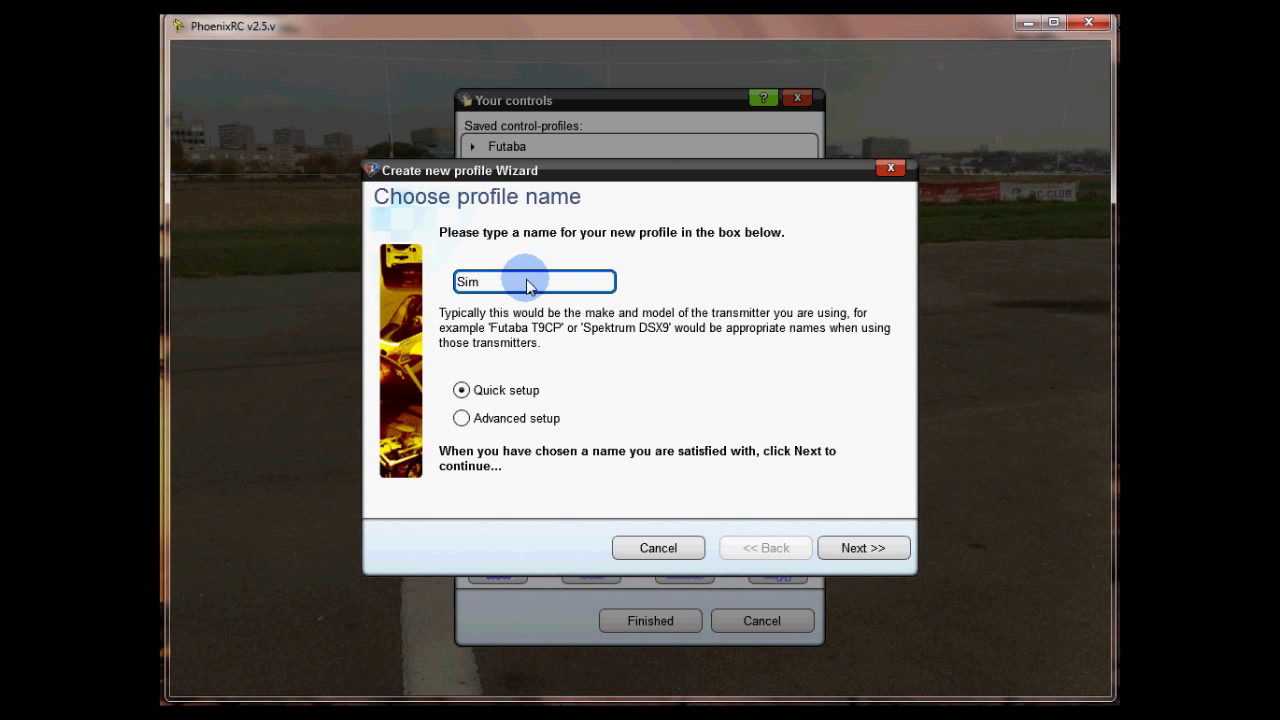
text(stick)
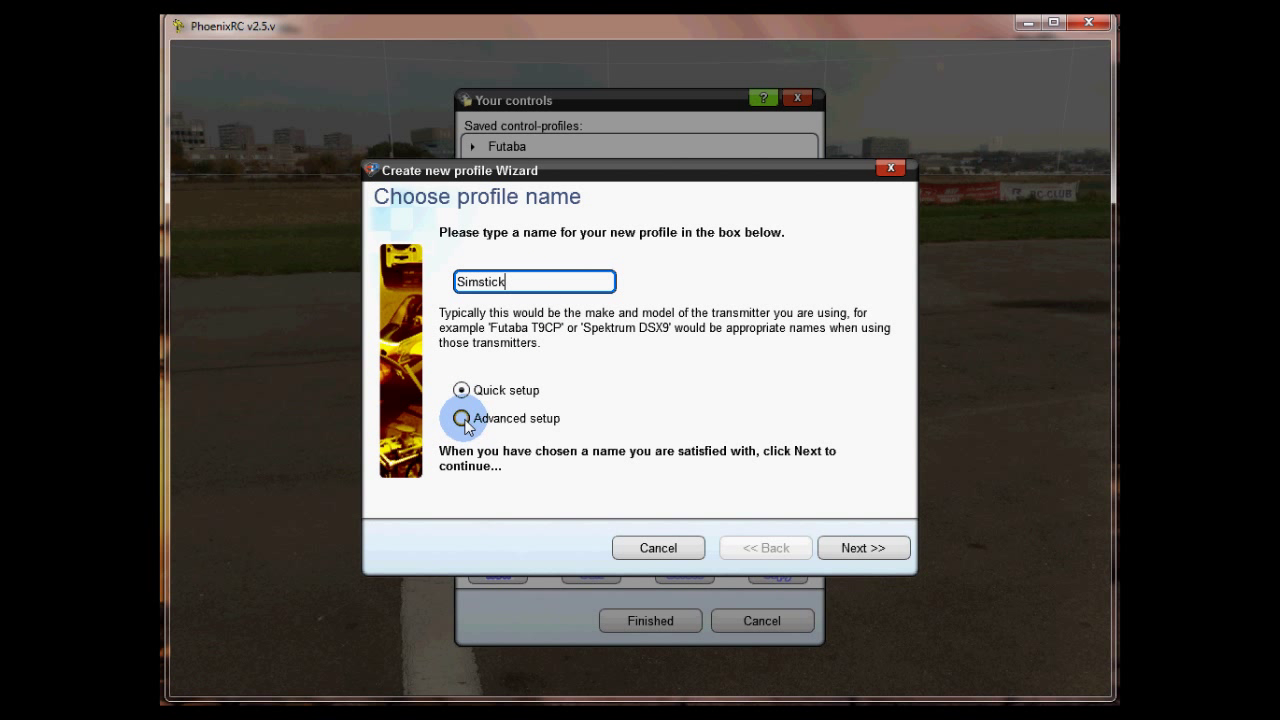
click(460, 418)
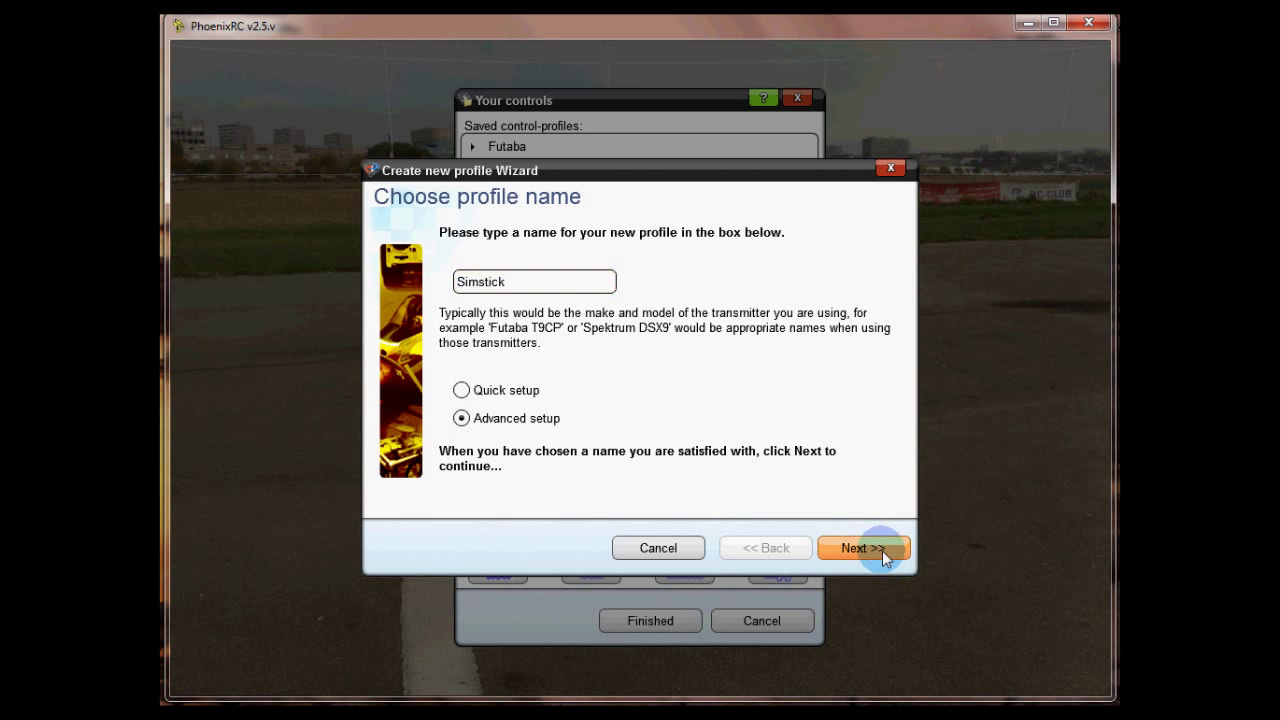
Continue into the Simstick editor and switch to the detailed controls list.
click(862, 548)
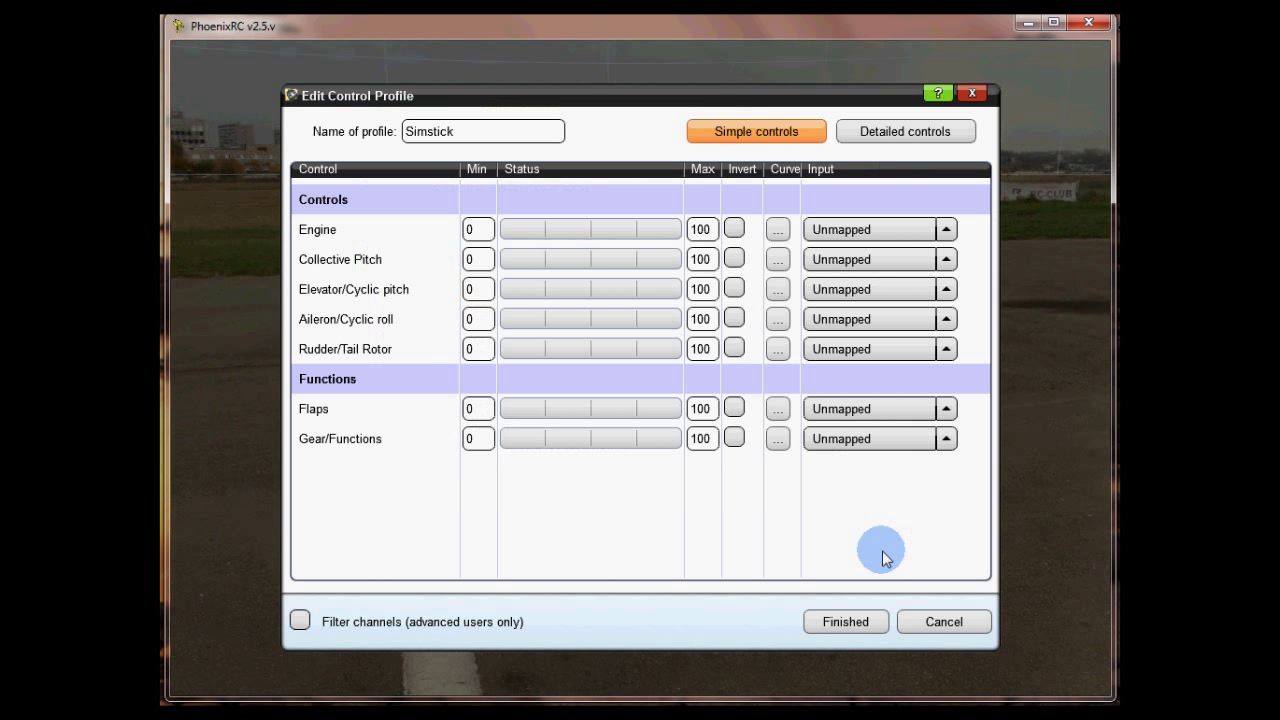
mouse_move(716, 400)
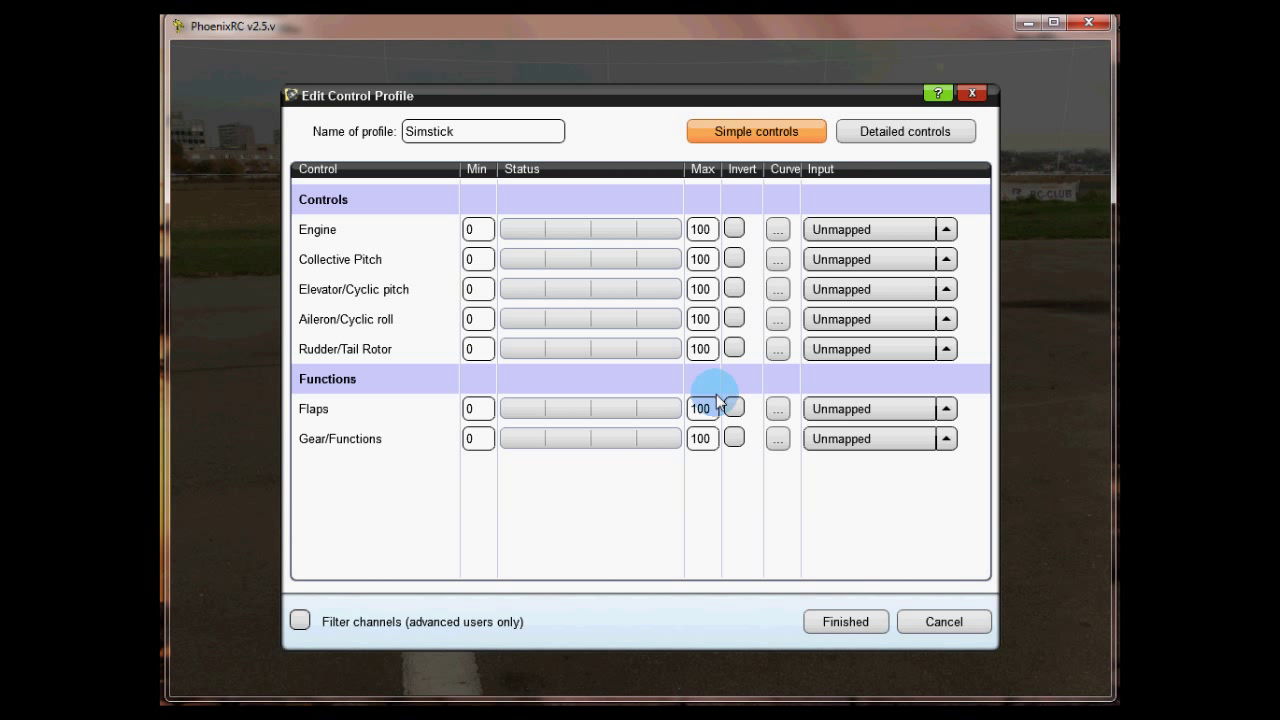
mouse_move(392, 108)
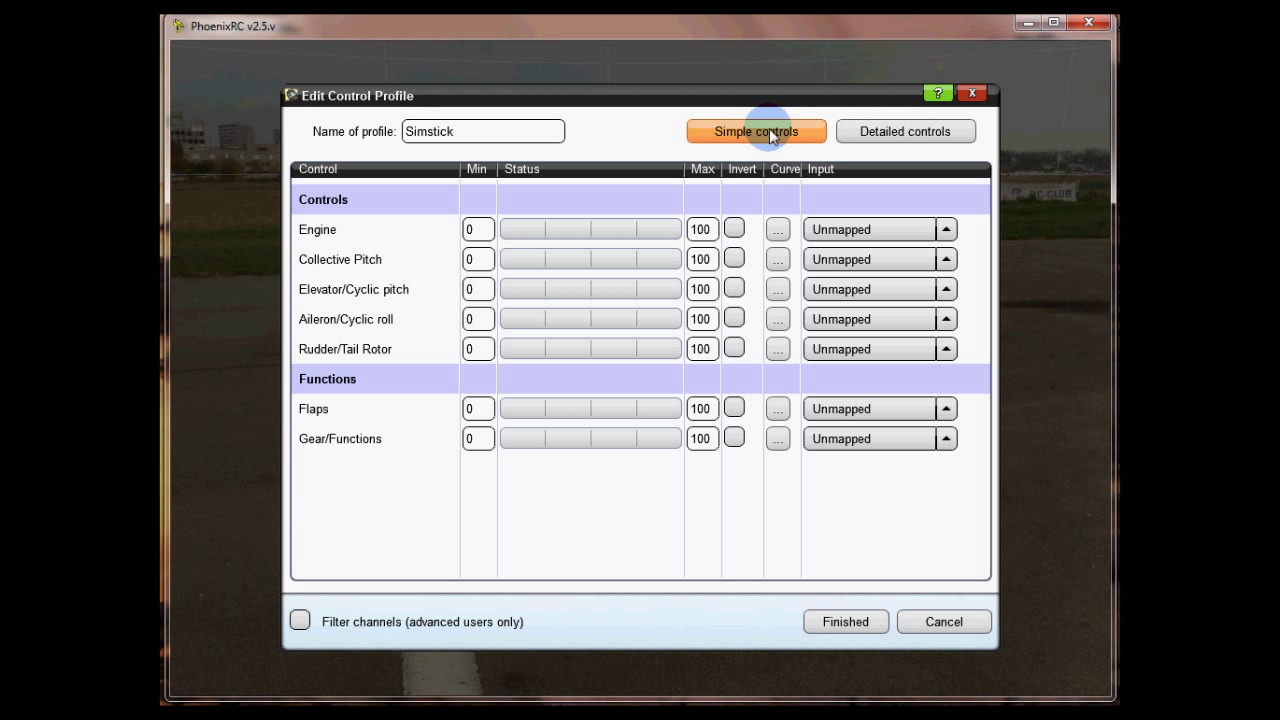
click(904, 132)
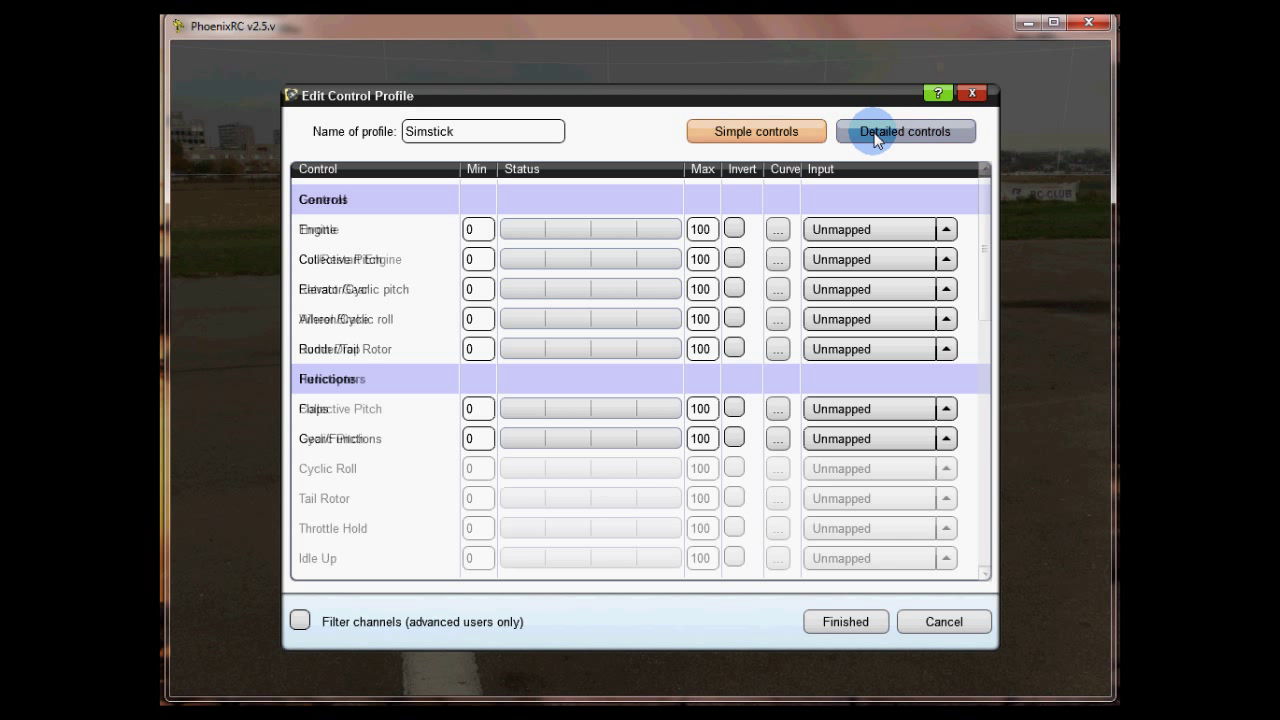
click(904, 132)
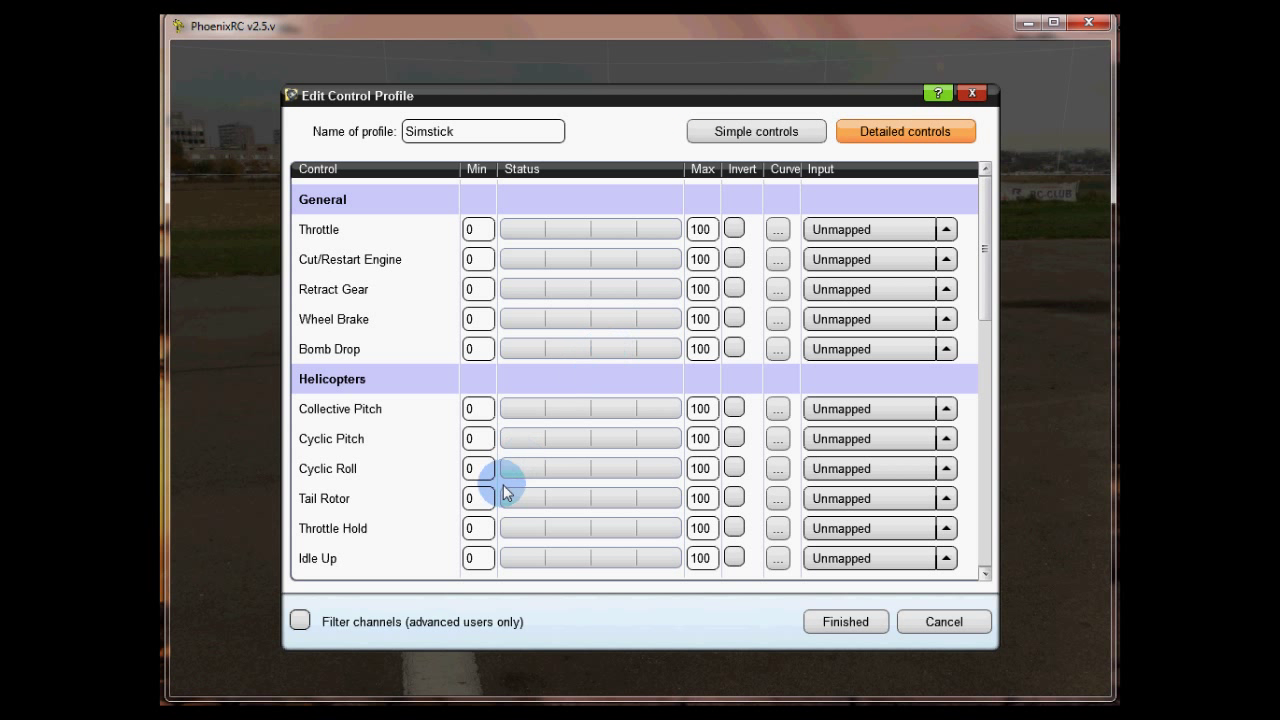
mouse_move(344, 548)
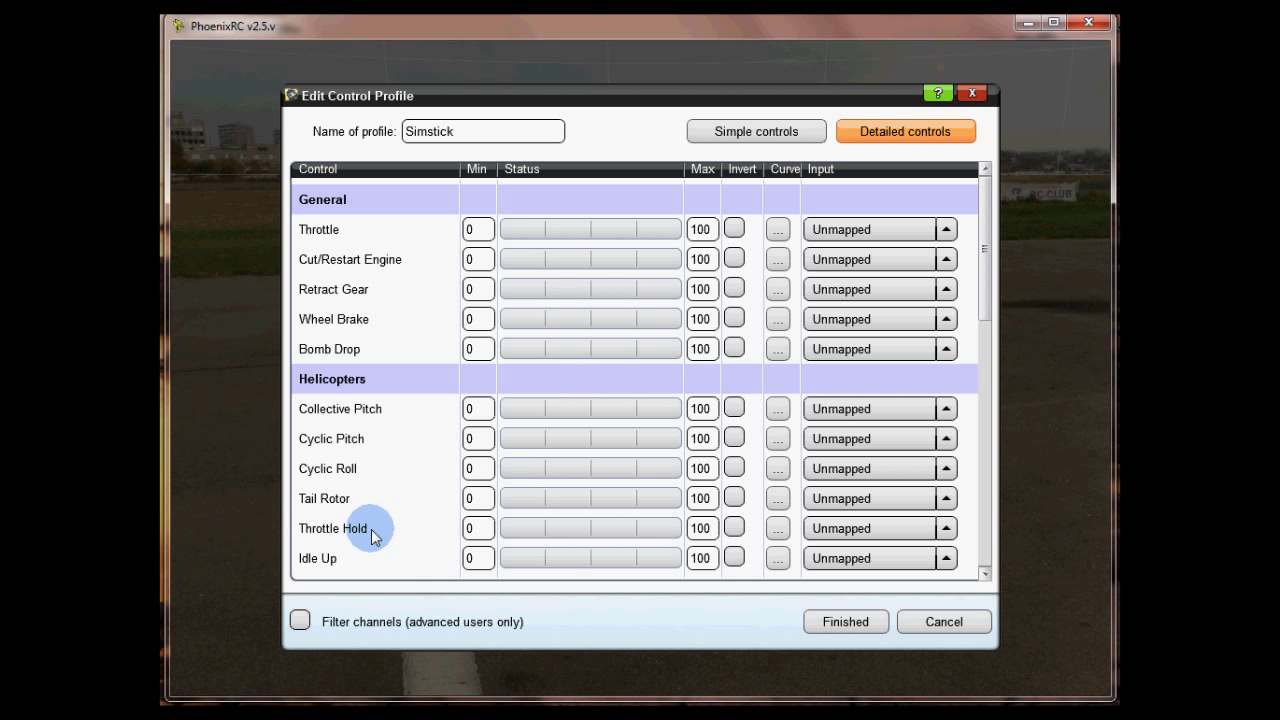
mouse_move(318, 540)
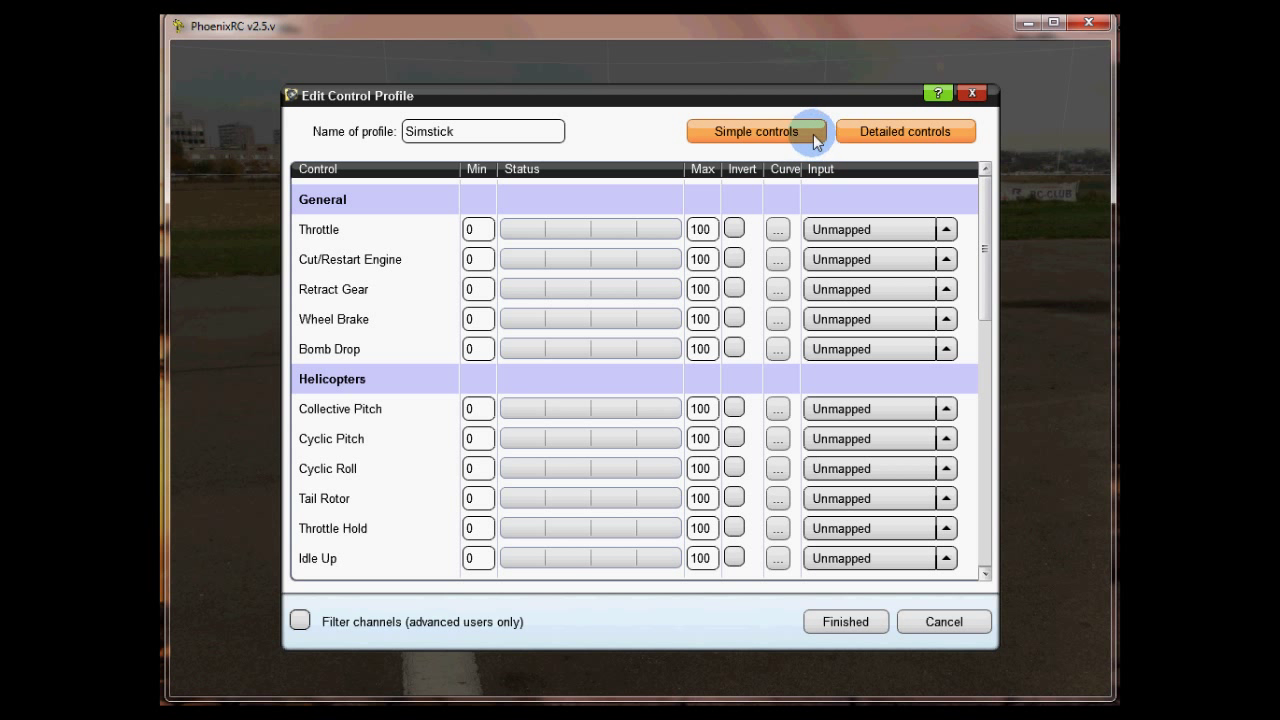
mouse_move(810, 136)
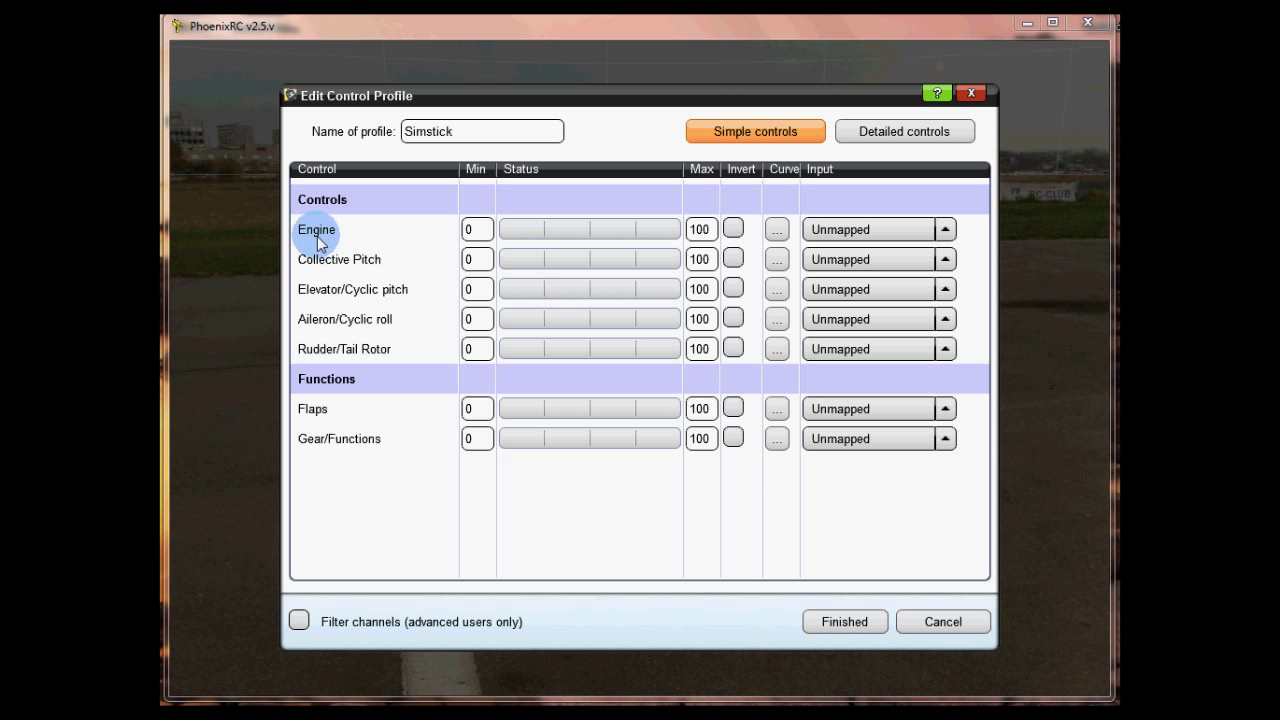
mouse_move(332, 244)
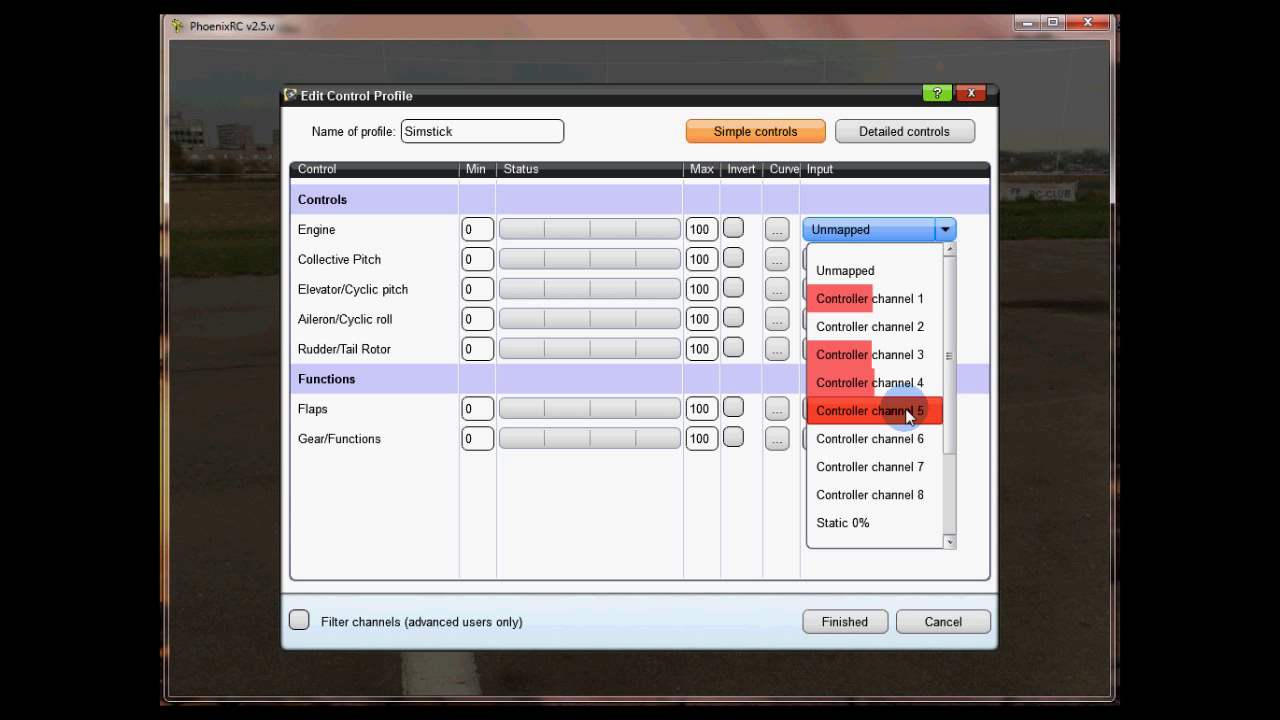
Map Engine to controller channel 5.
click(868, 410)
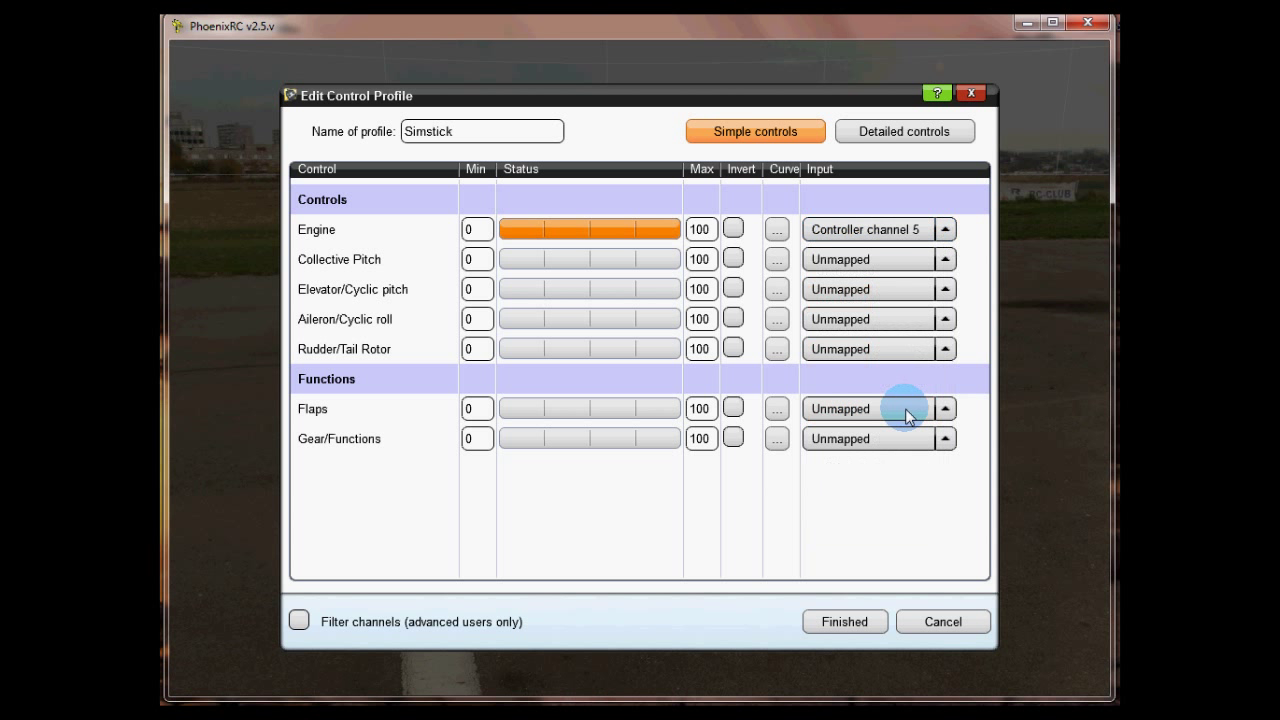
mouse_move(324, 238)
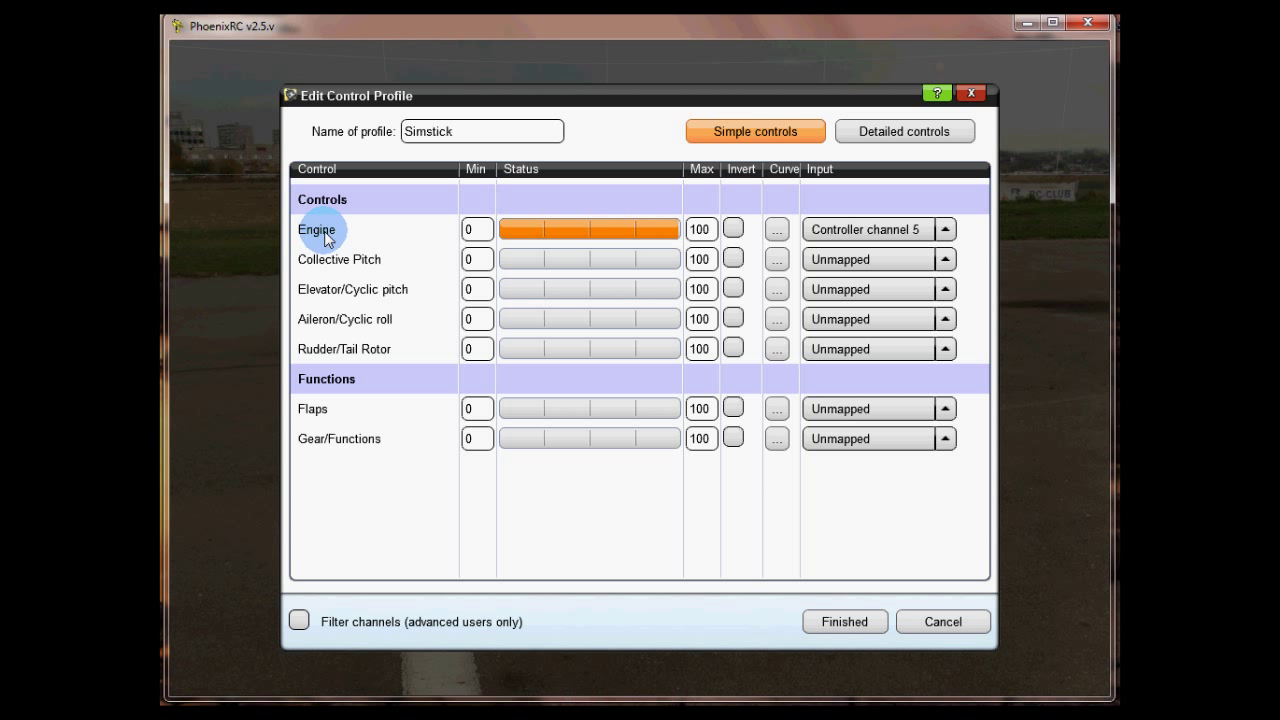
mouse_move(638, 208)
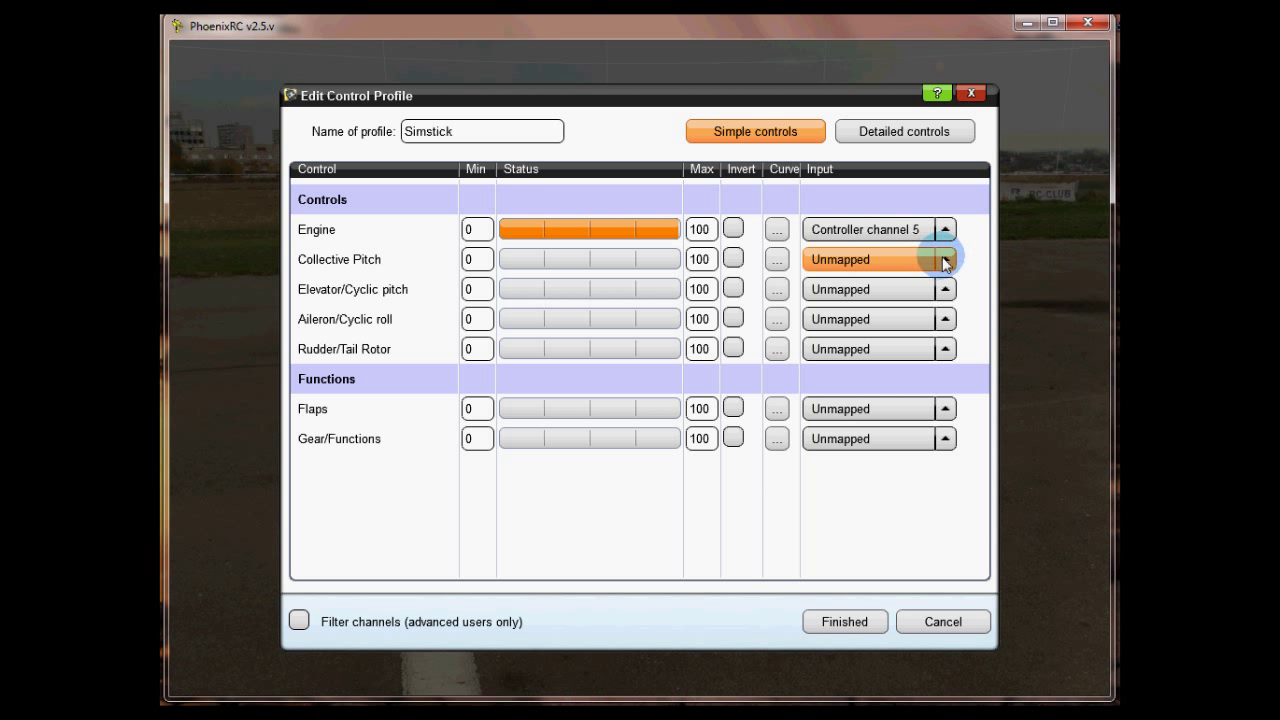
Map Collective Pitch to channel 2 and Elevator/Cyclic pitch to channel 3.
click(944, 260)
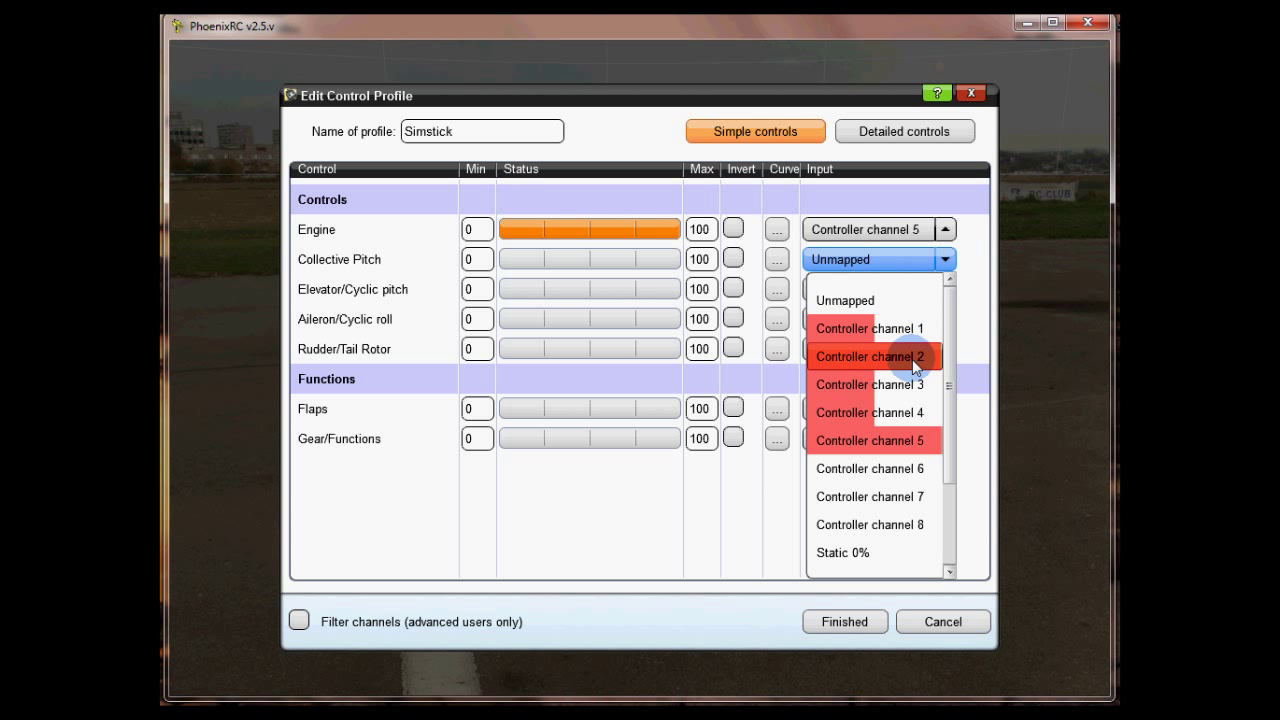
click(868, 356)
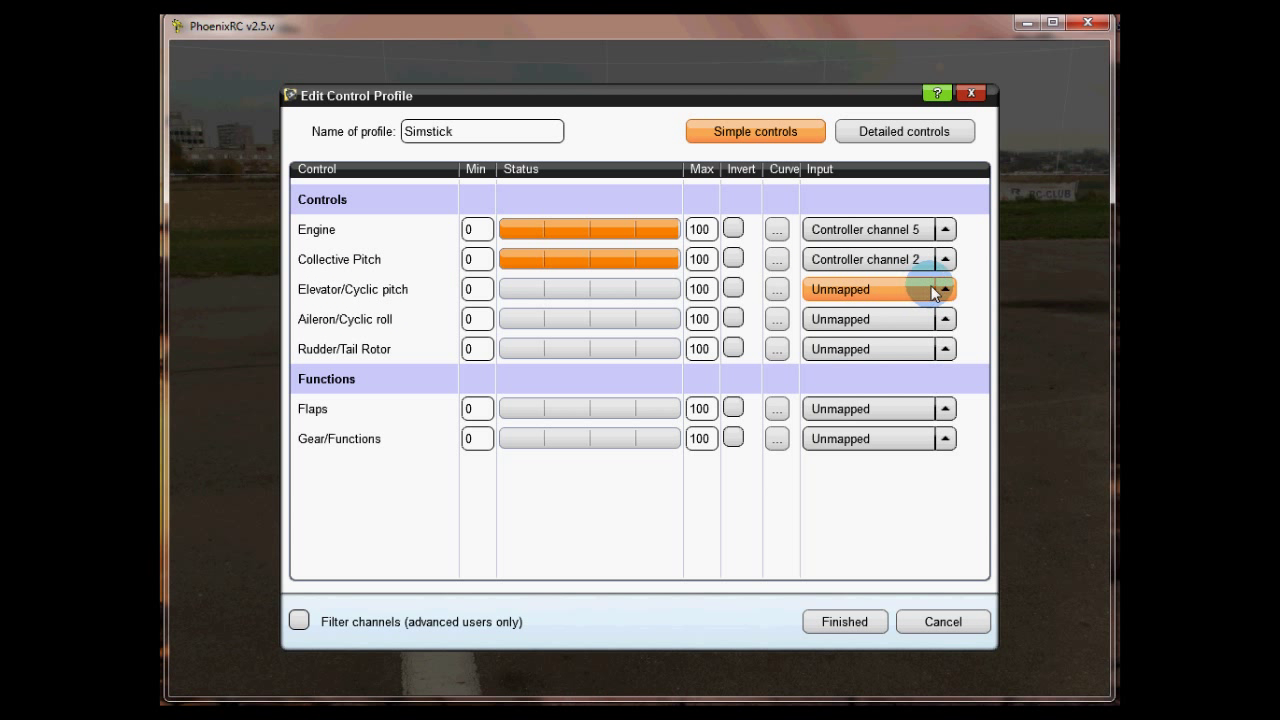
click(944, 288)
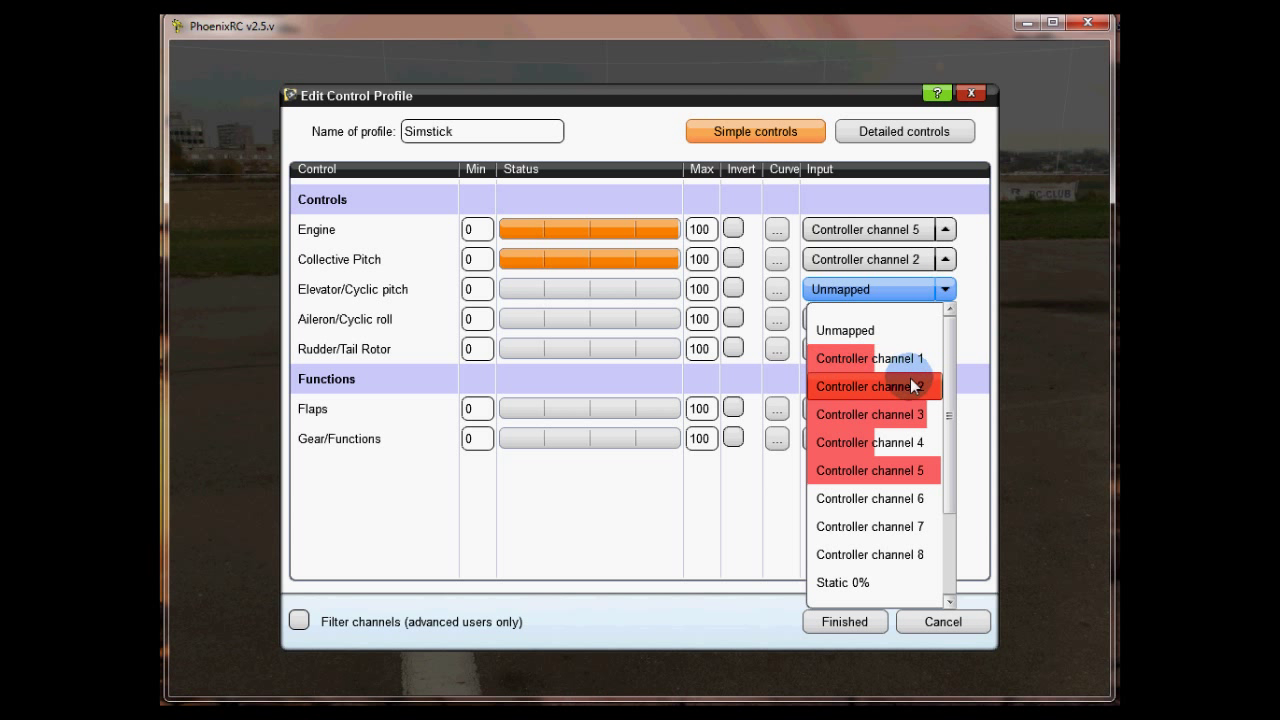
click(872, 386)
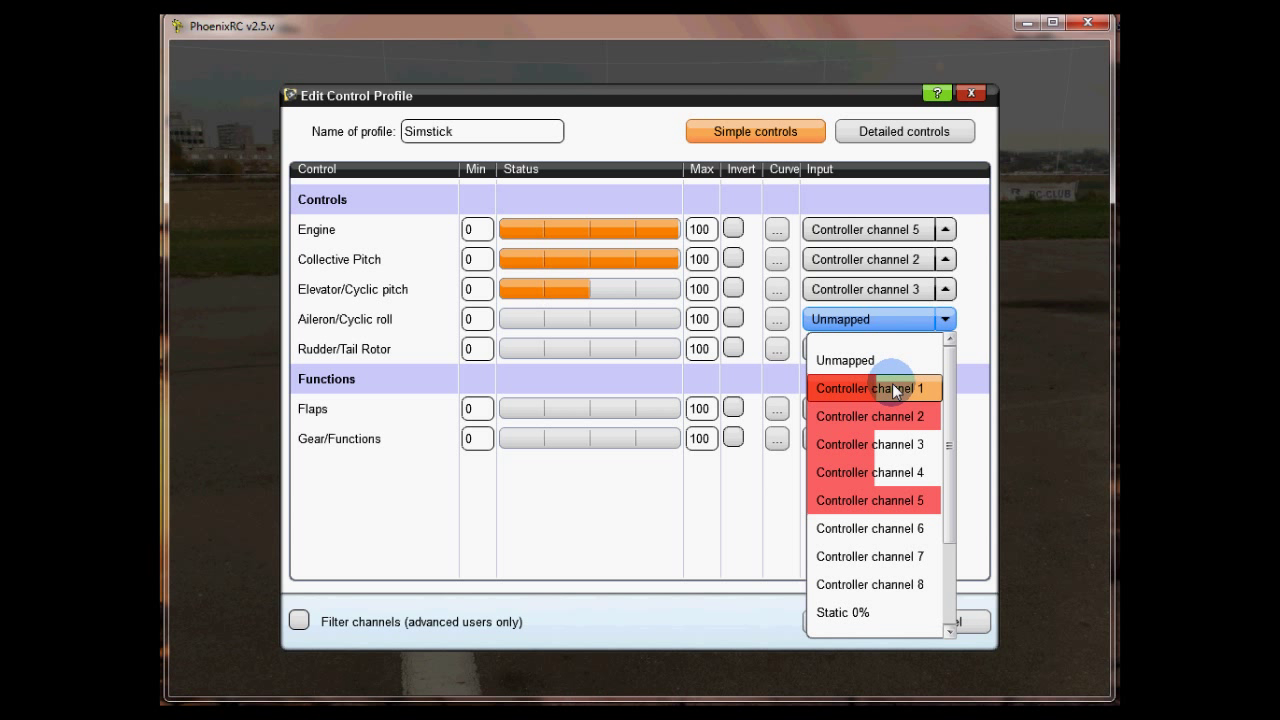
Map Aileron/Cyclic roll to channel 1 and Rudder/Tail Rotor to channel 4, both inverted.
click(872, 388)
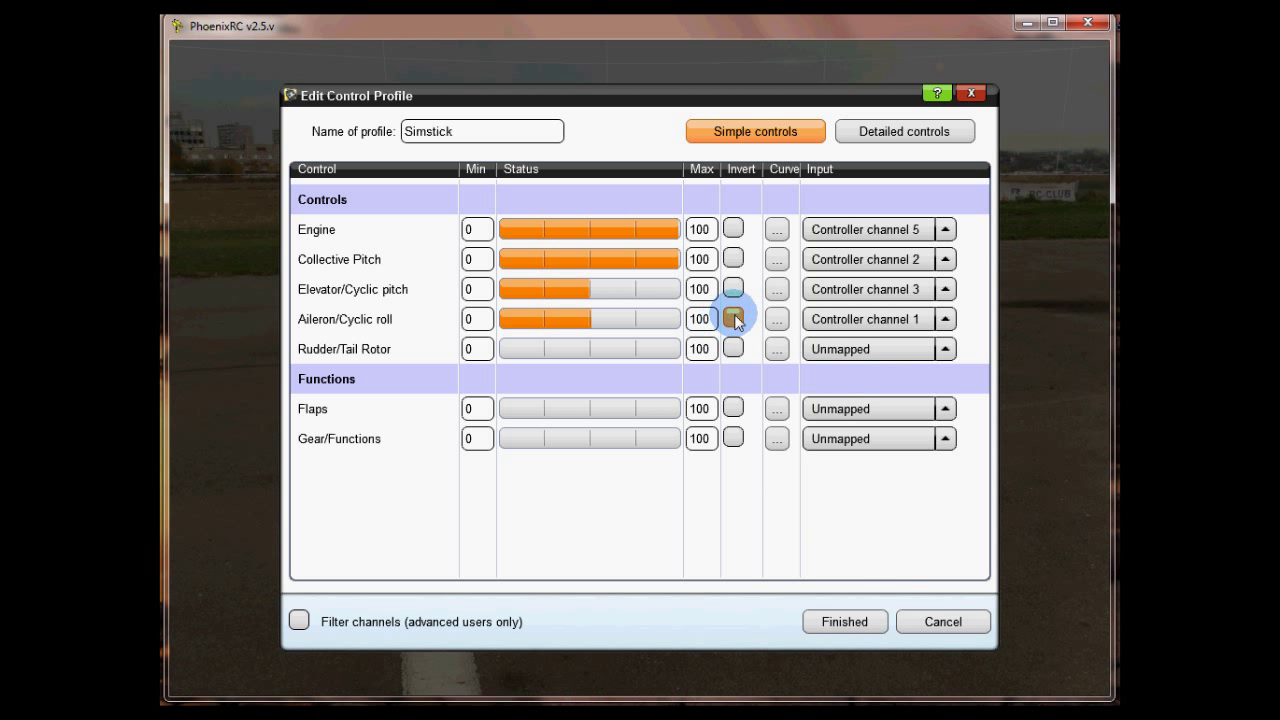
click(732, 318)
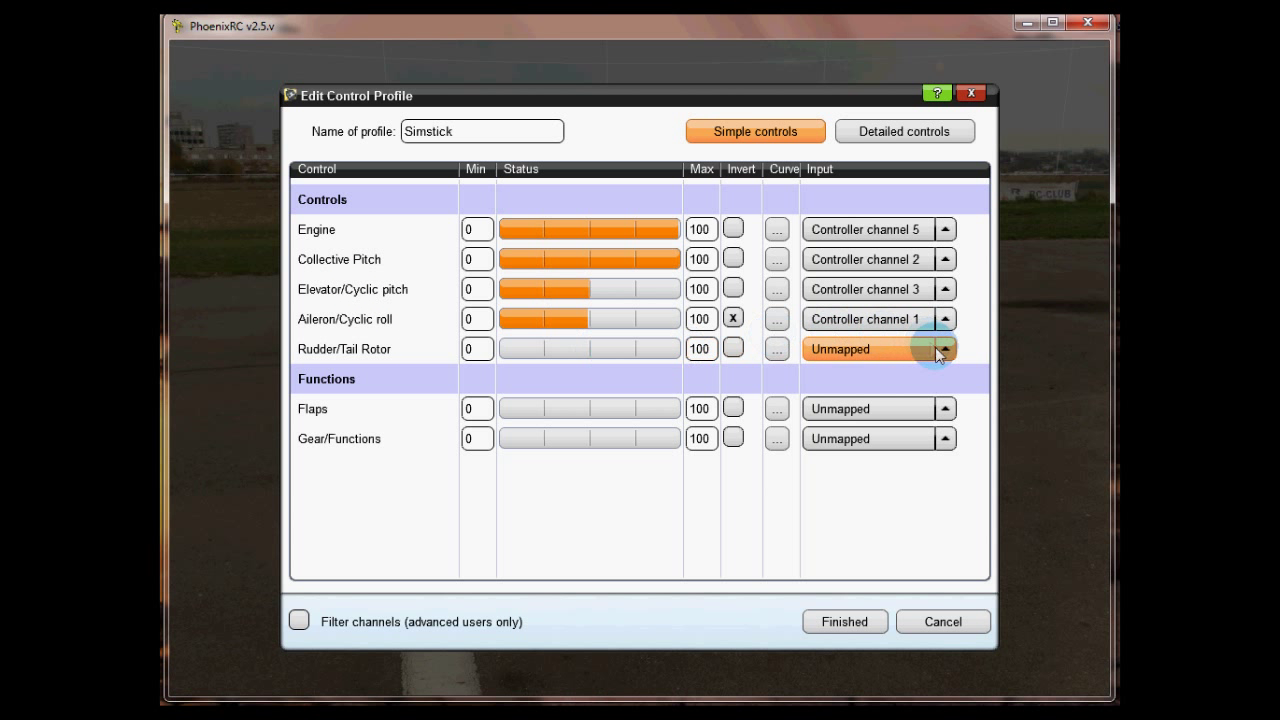
click(944, 348)
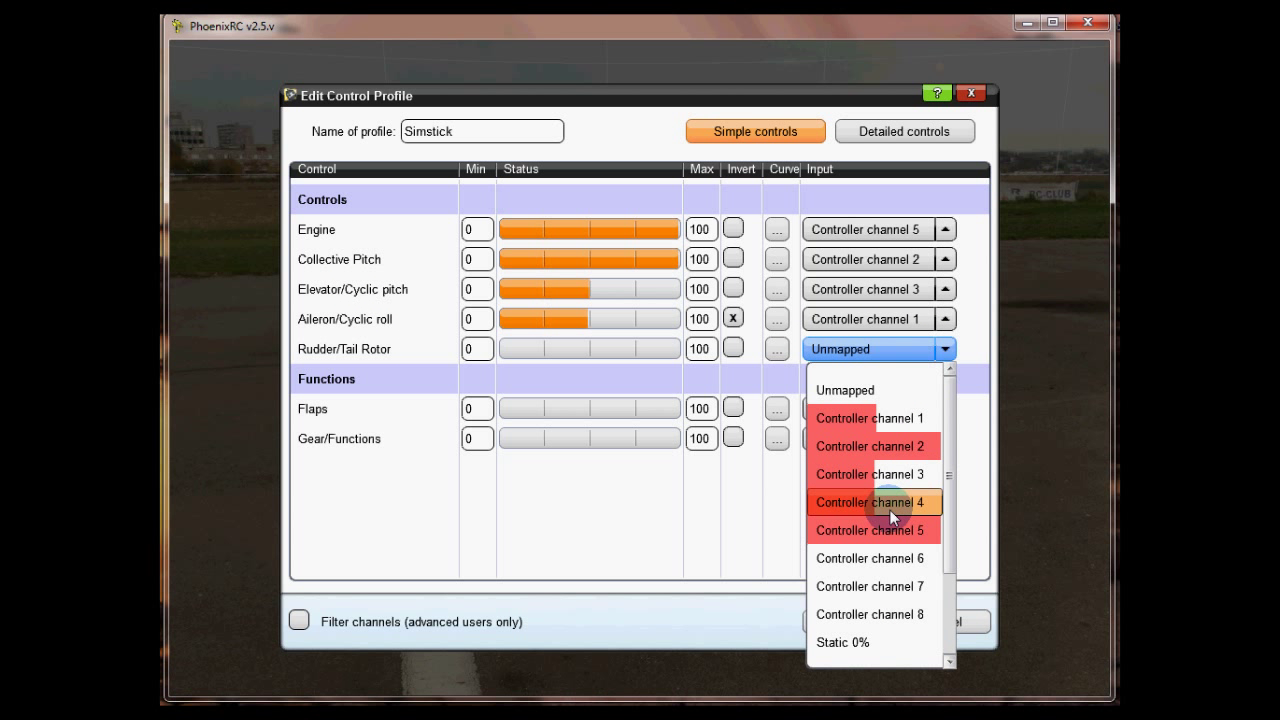
click(872, 502)
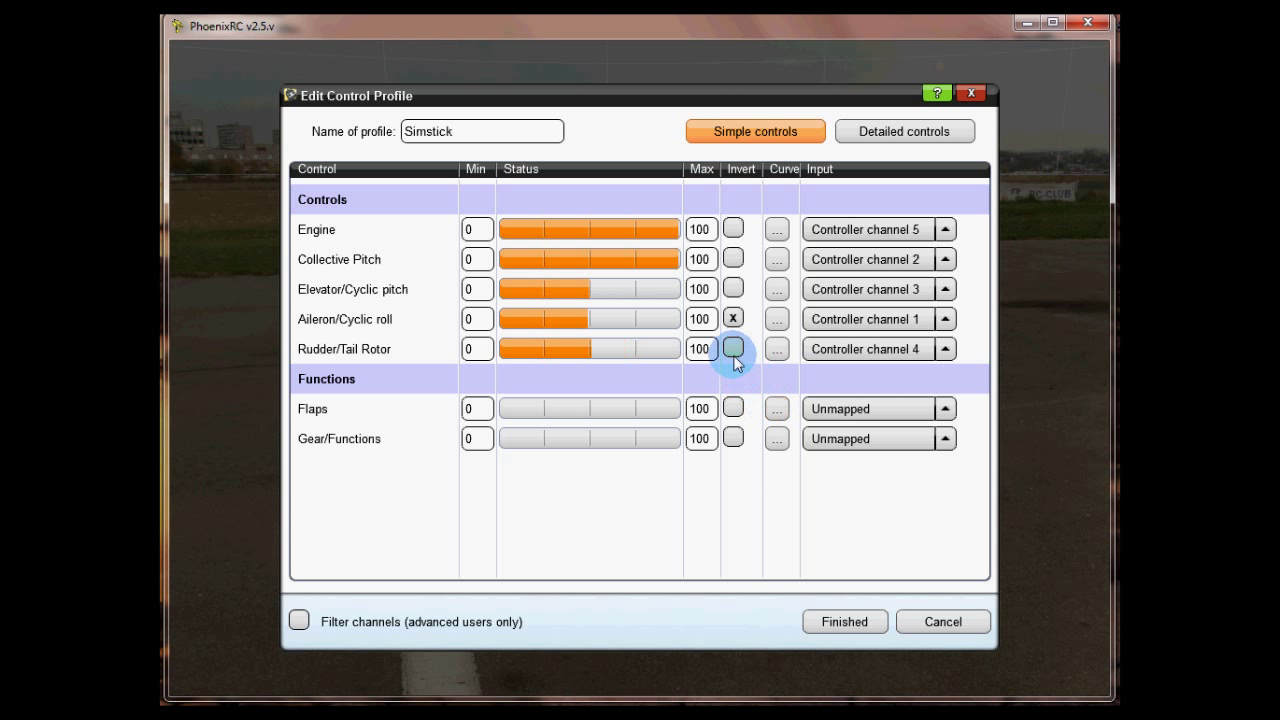
click(732, 348)
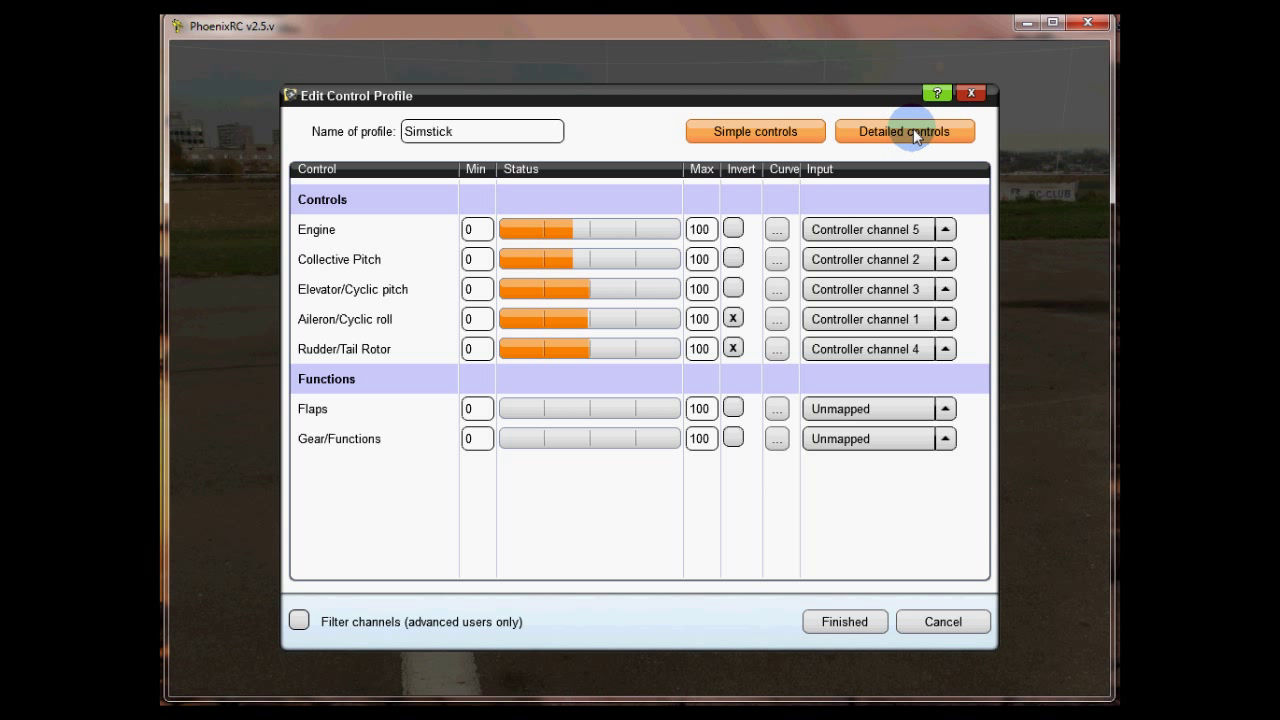
Map Throttle Hold to channel 6 in detailed controls and finish the profile.
click(904, 132)
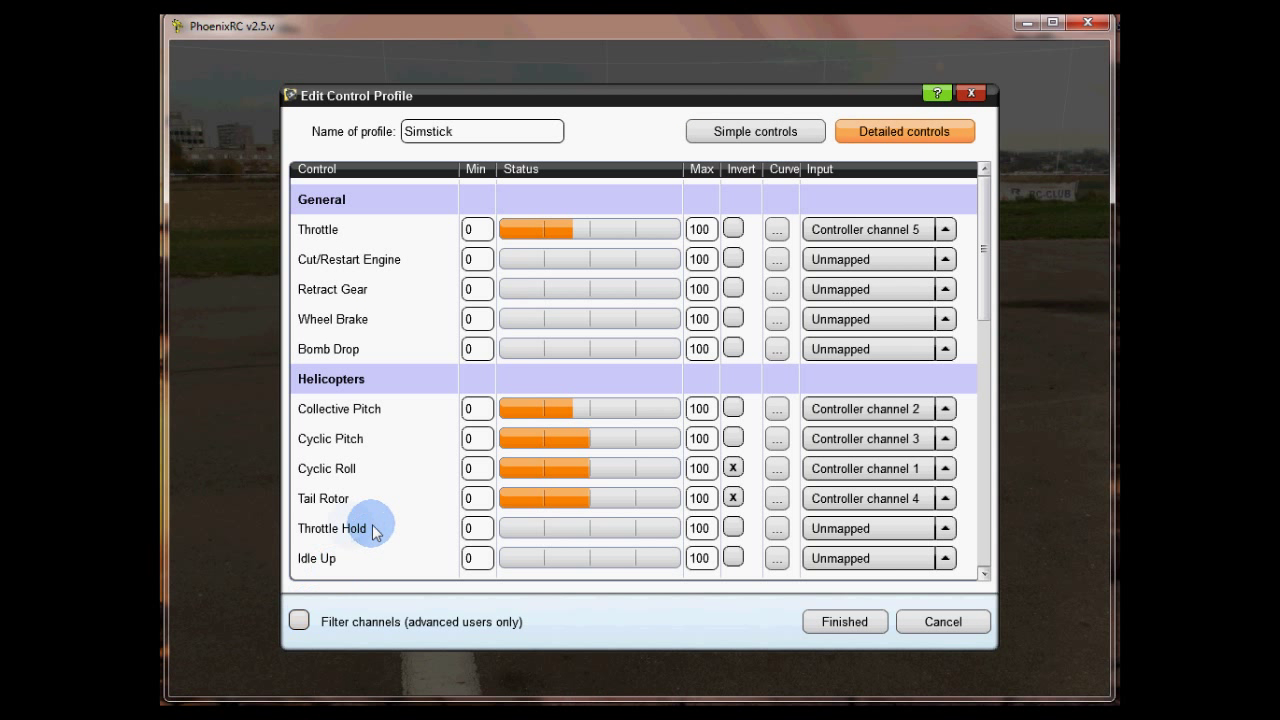
click(944, 528)
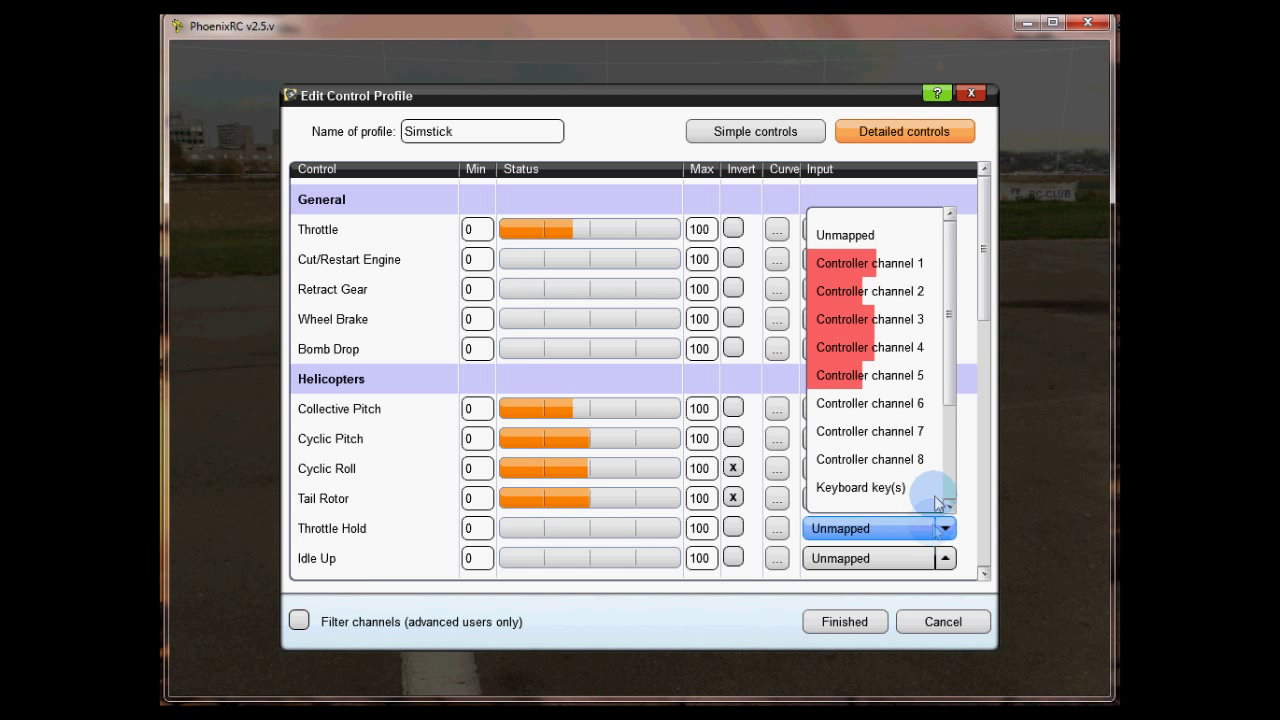
mouse_move(916, 404)
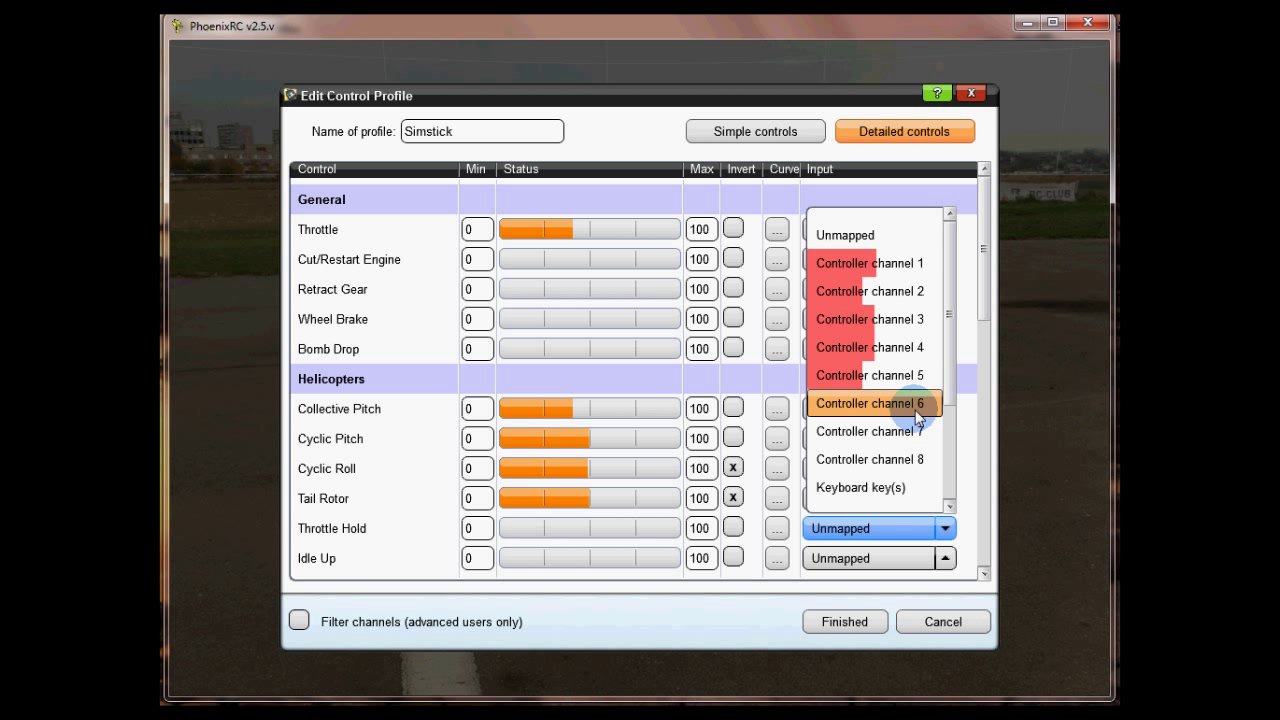
click(872, 404)
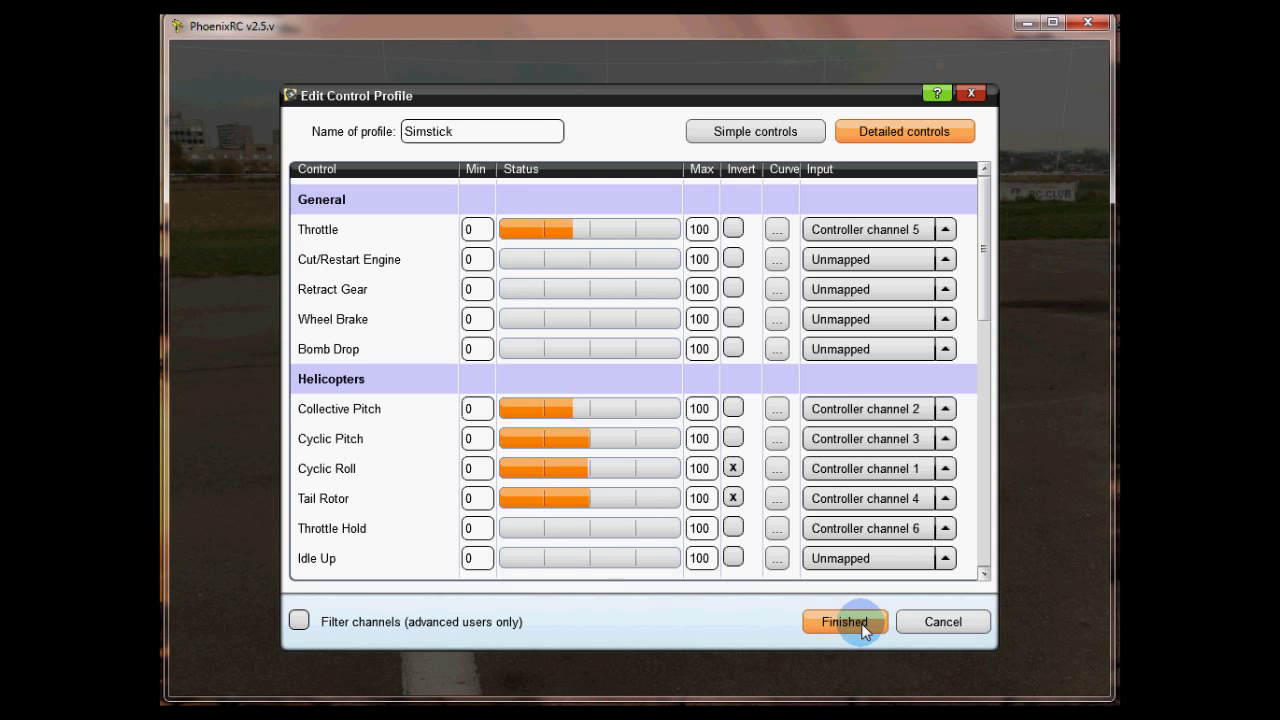
click(844, 620)
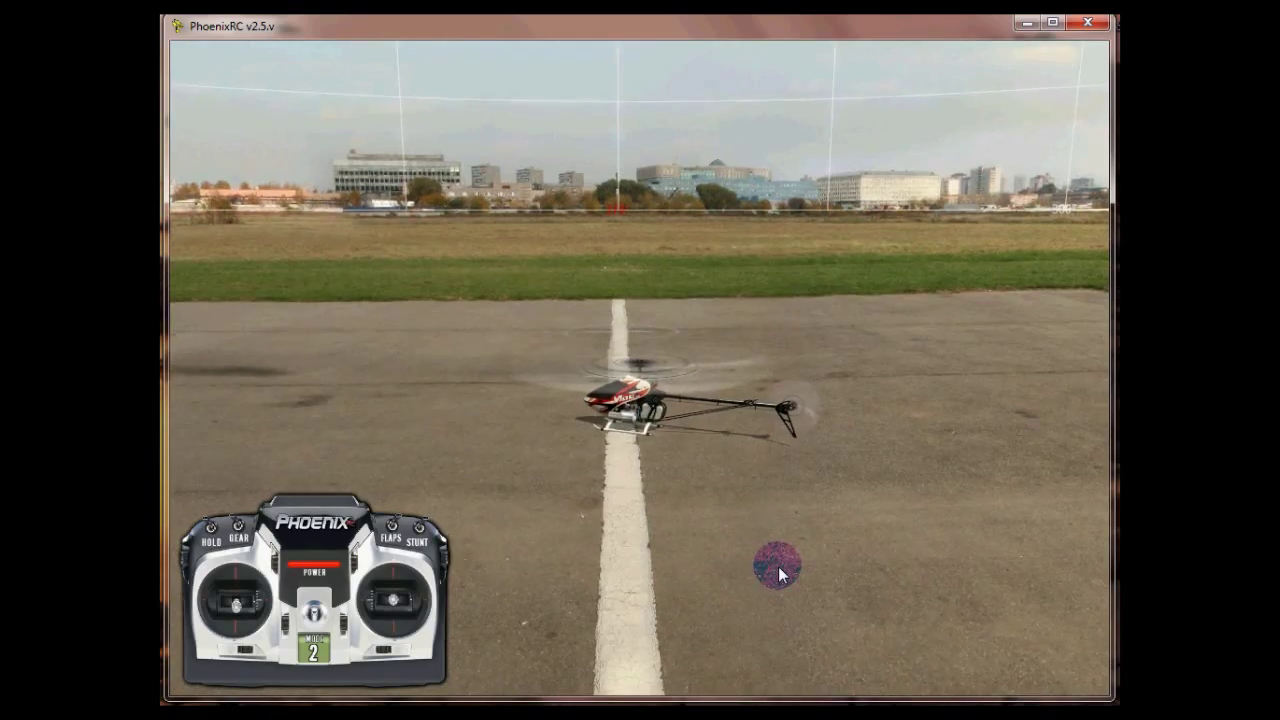
click(260, 50)
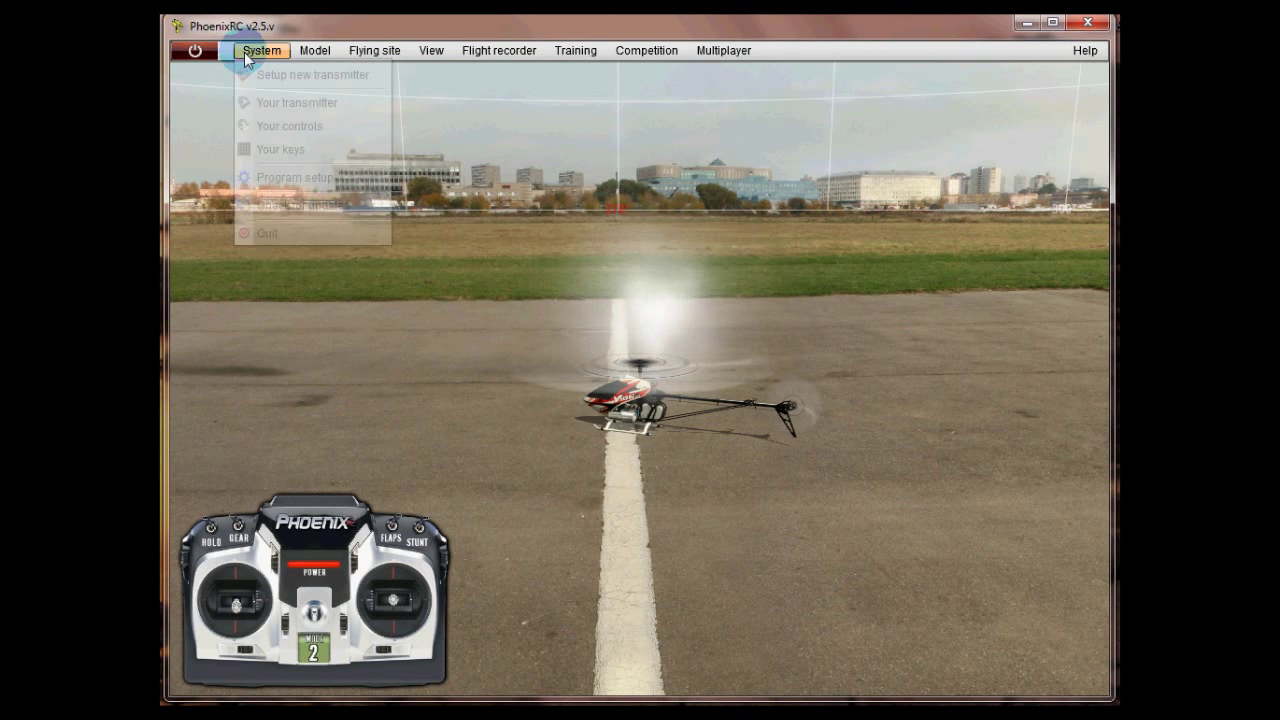
click(262, 50)
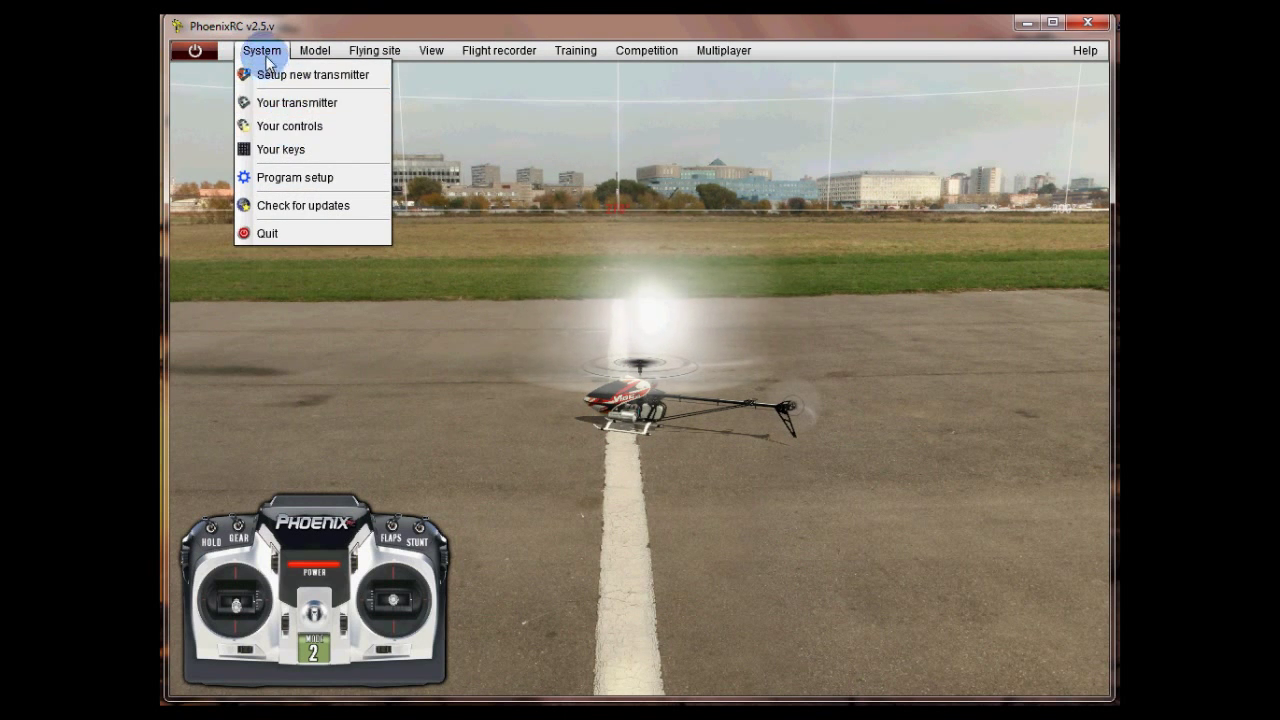
click(288, 126)
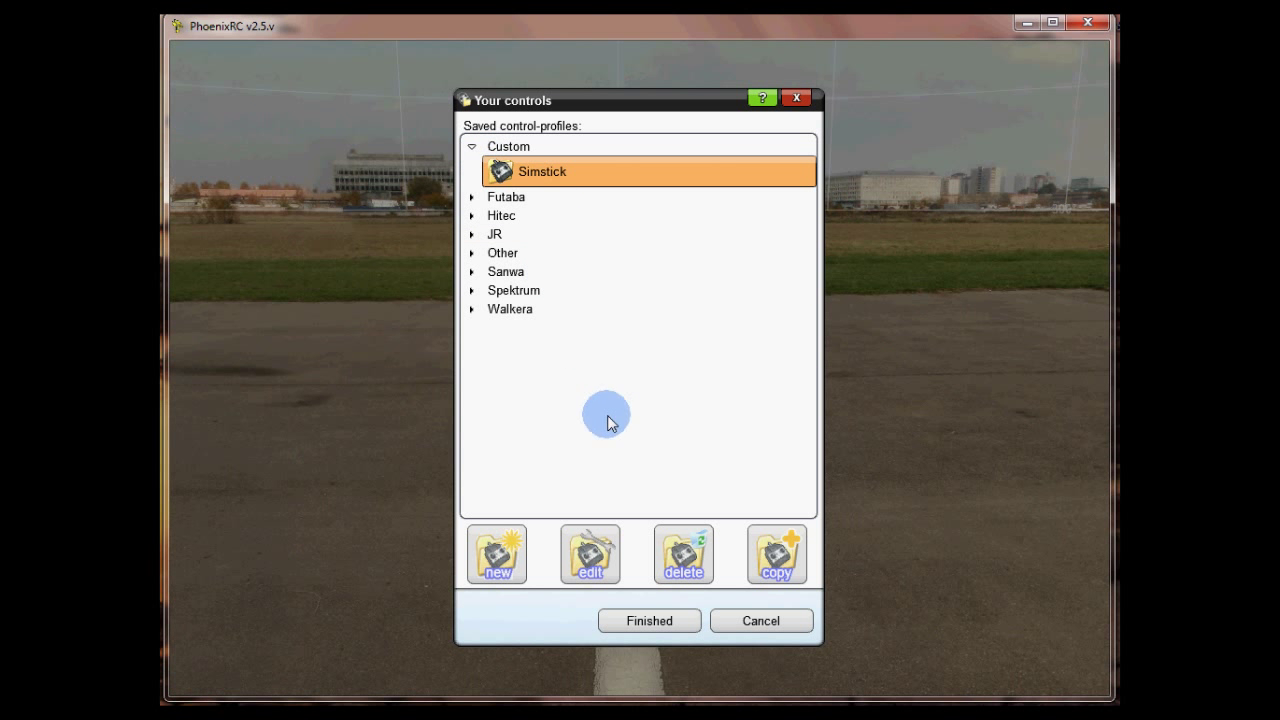
mouse_move(568, 176)
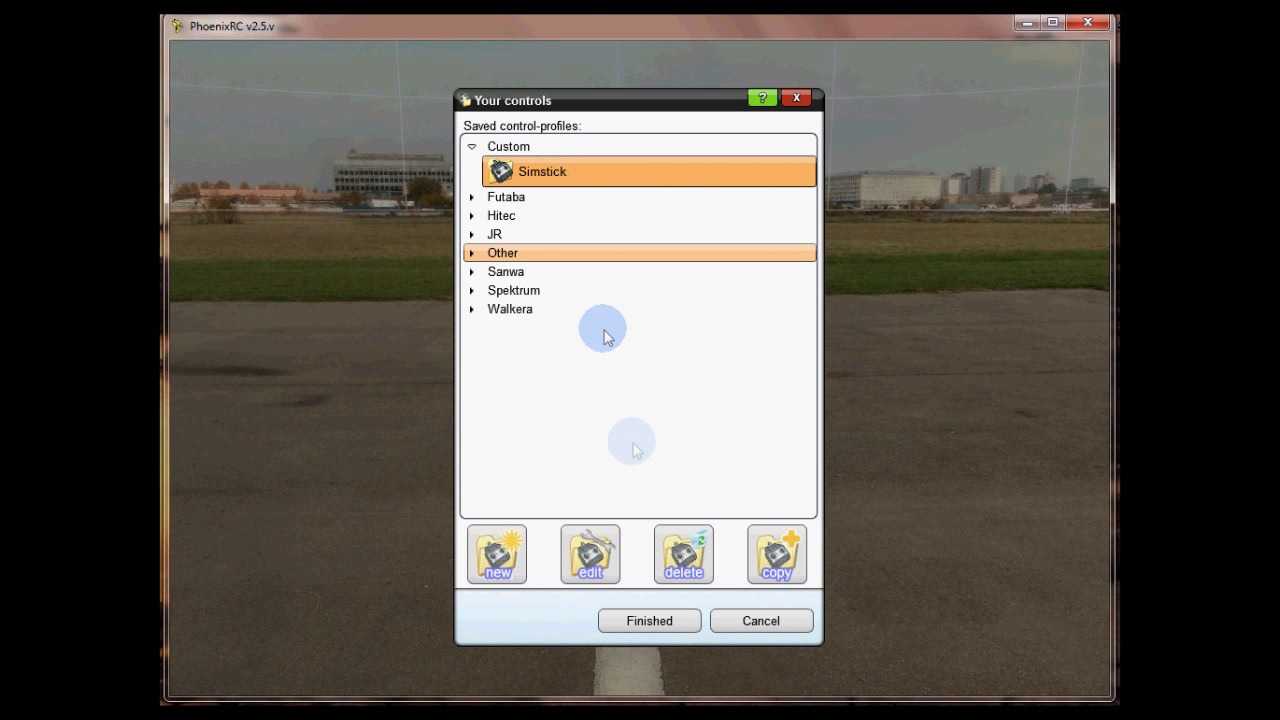
click(588, 554)
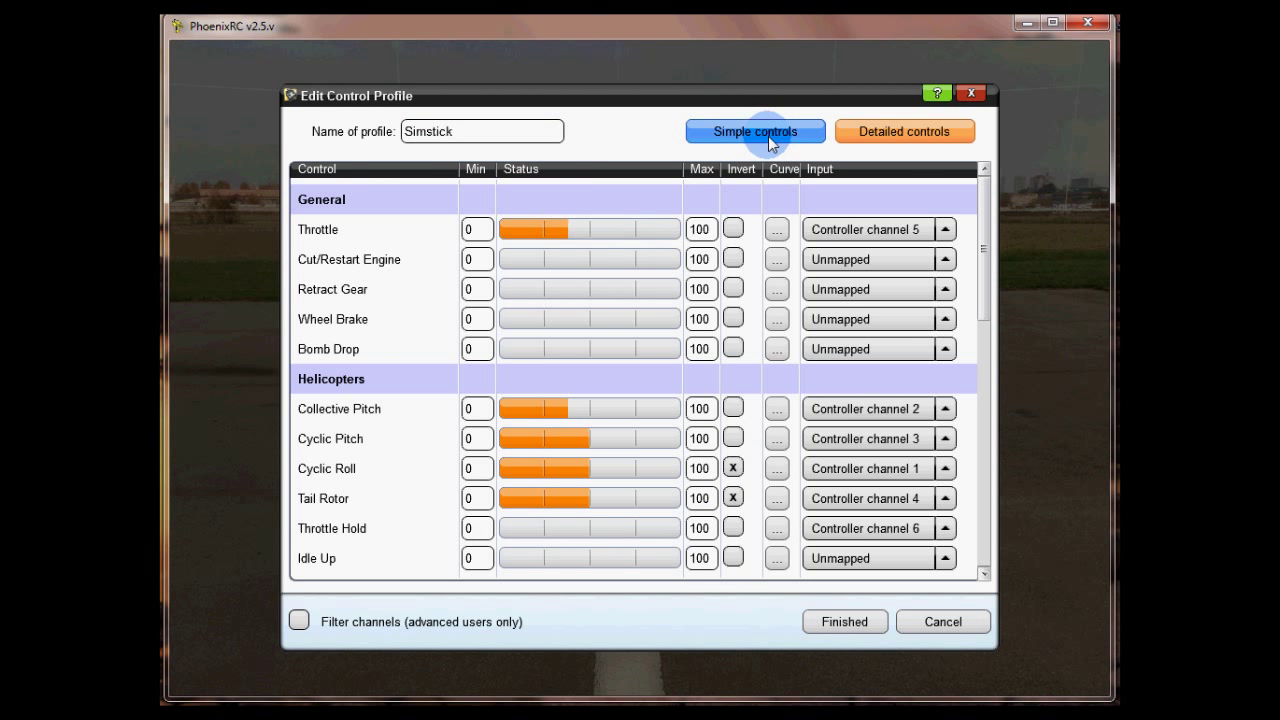
click(756, 132)
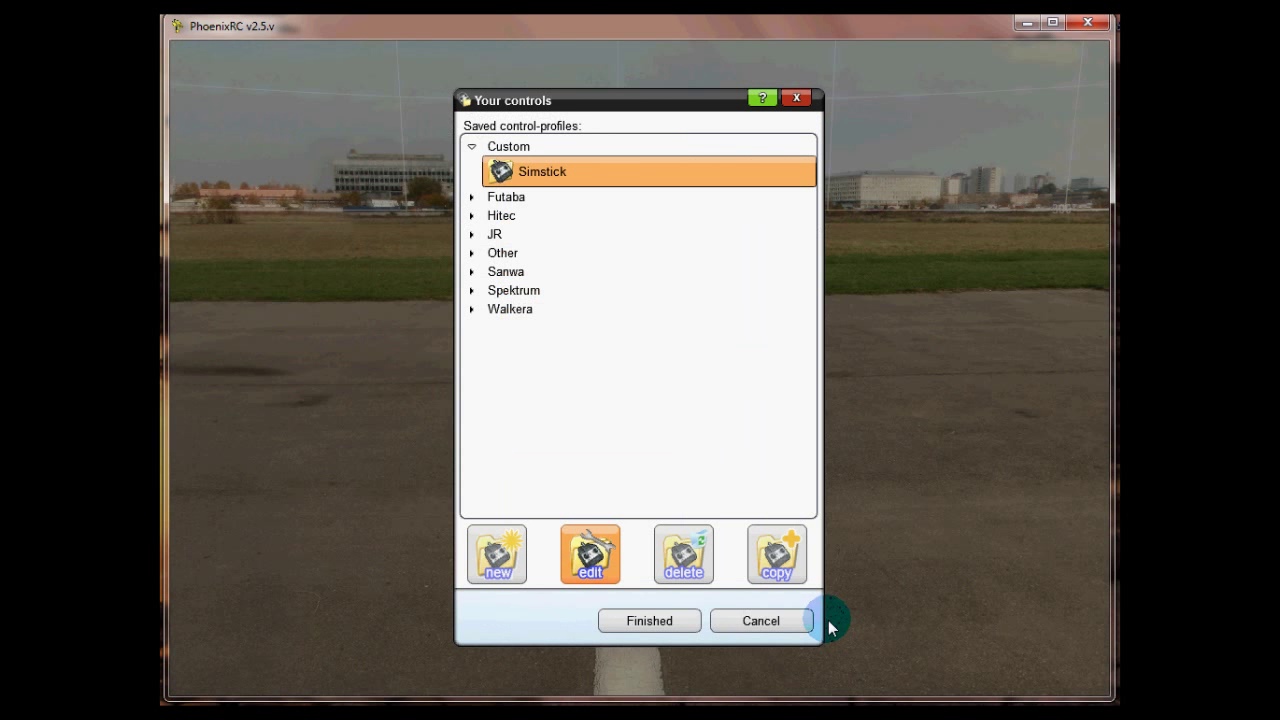
click(648, 620)
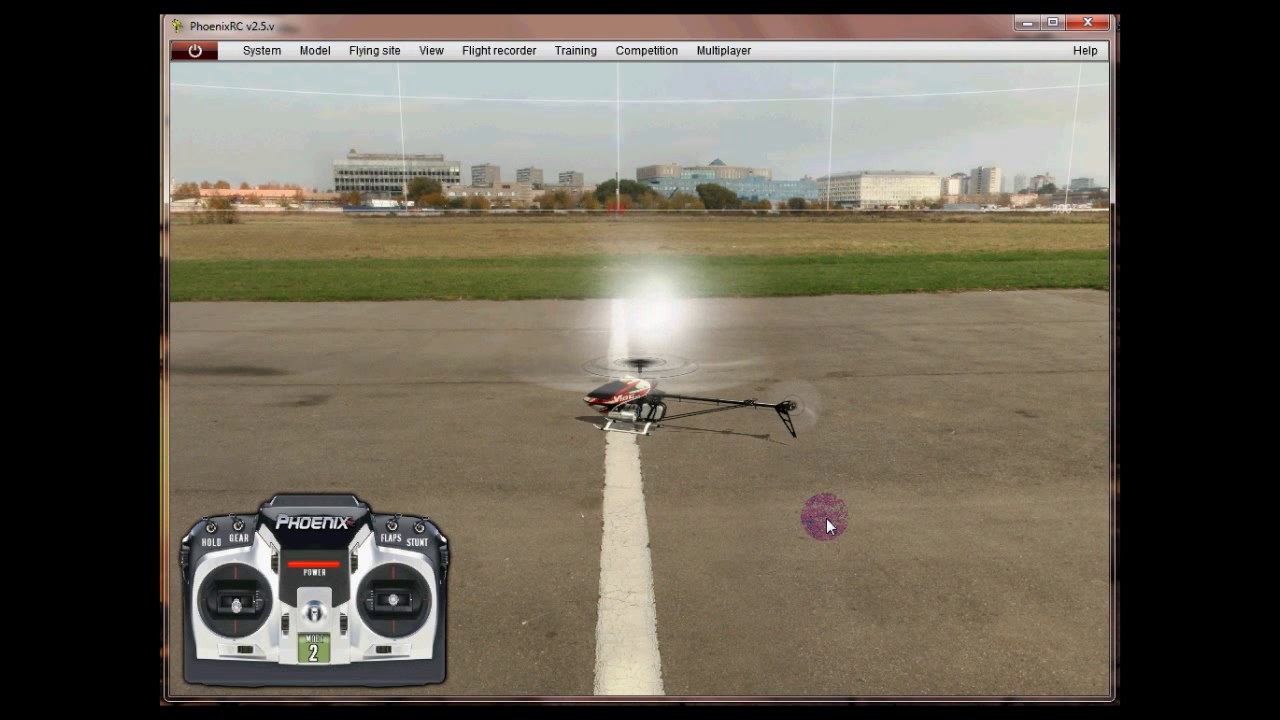